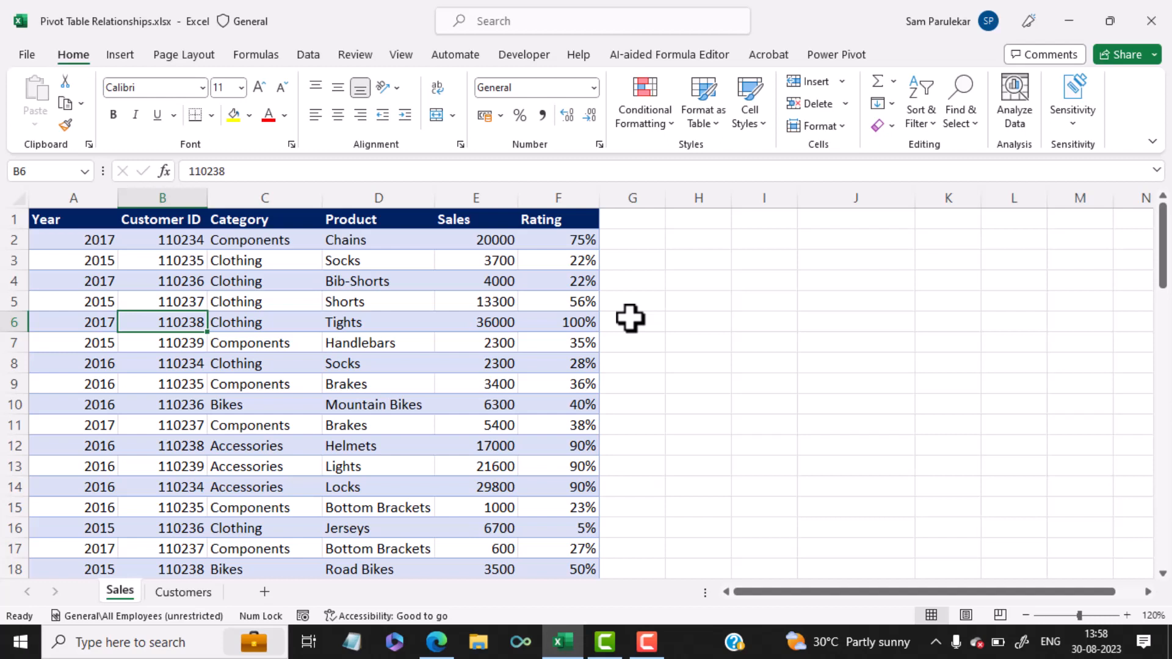
pyautogui.moveTo(703, 365)
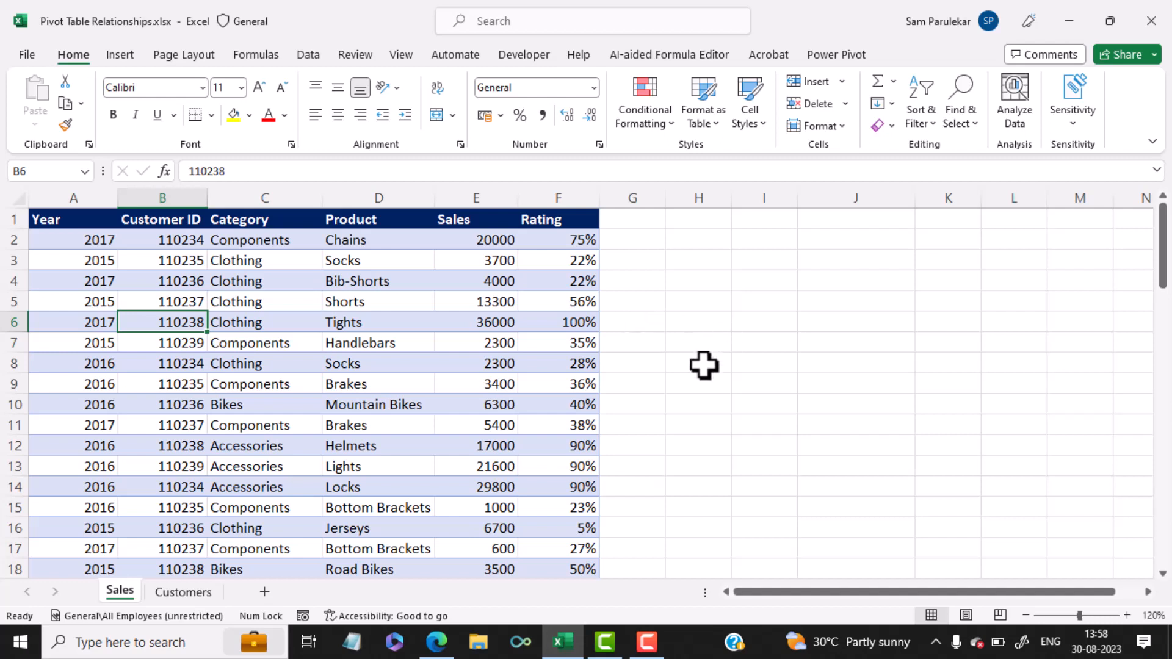
pyautogui.moveTo(701, 376)
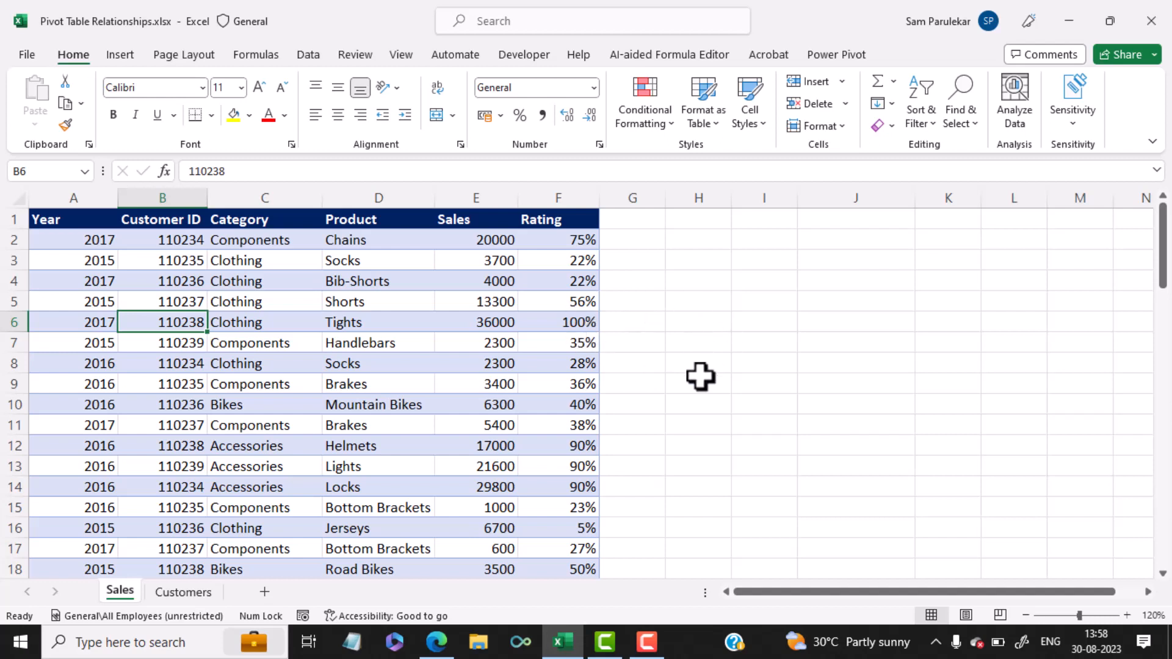
pyautogui.moveTo(156, 43)
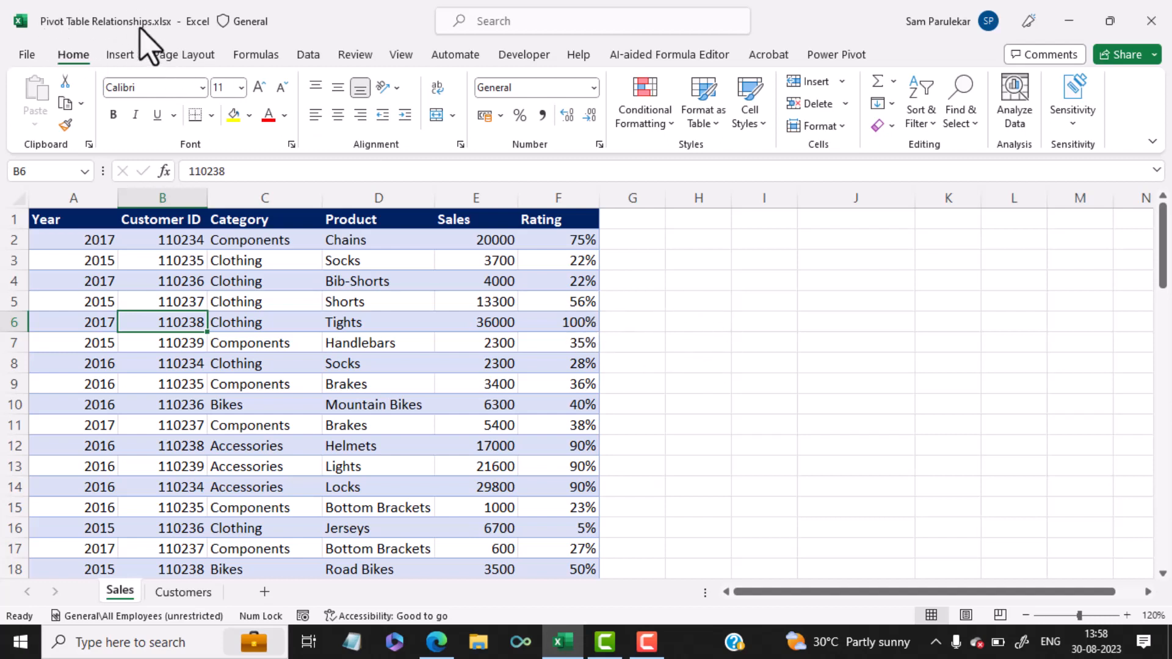
pyautogui.moveTo(649, 376)
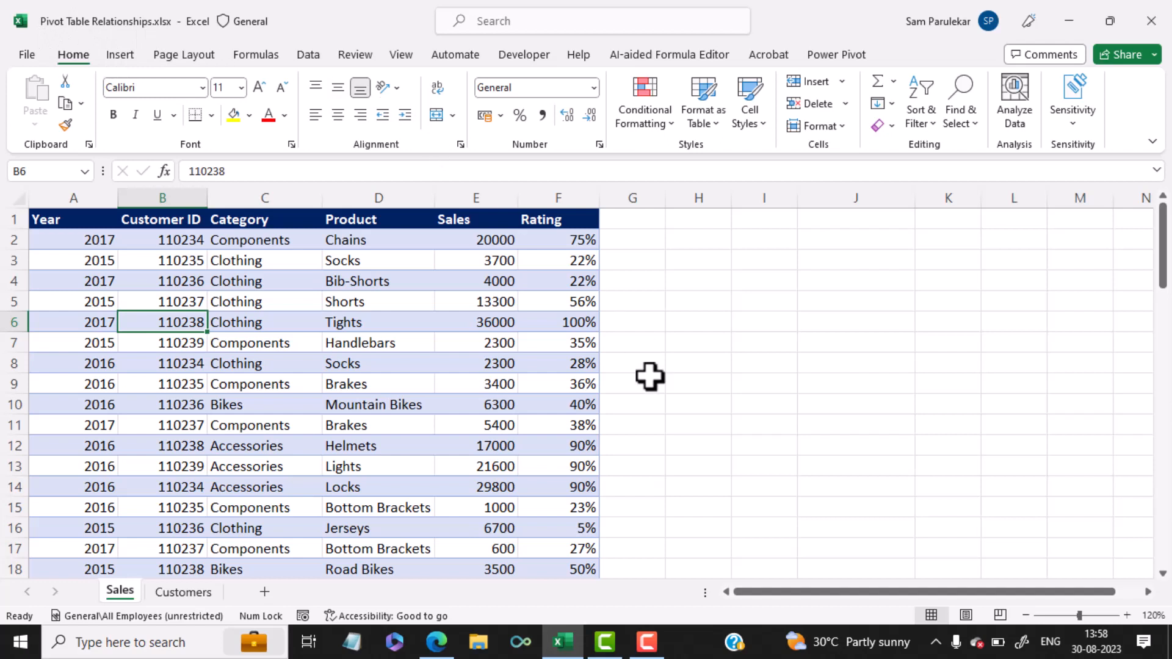
pyautogui.moveTo(362, 432)
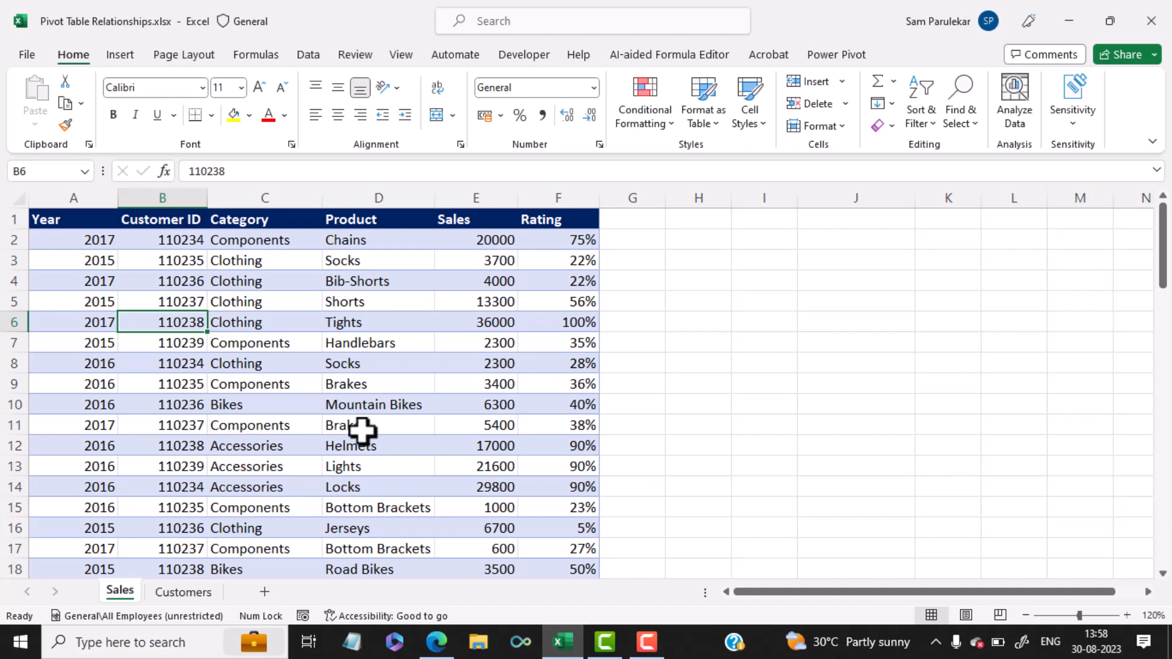
pyautogui.moveTo(599, 522)
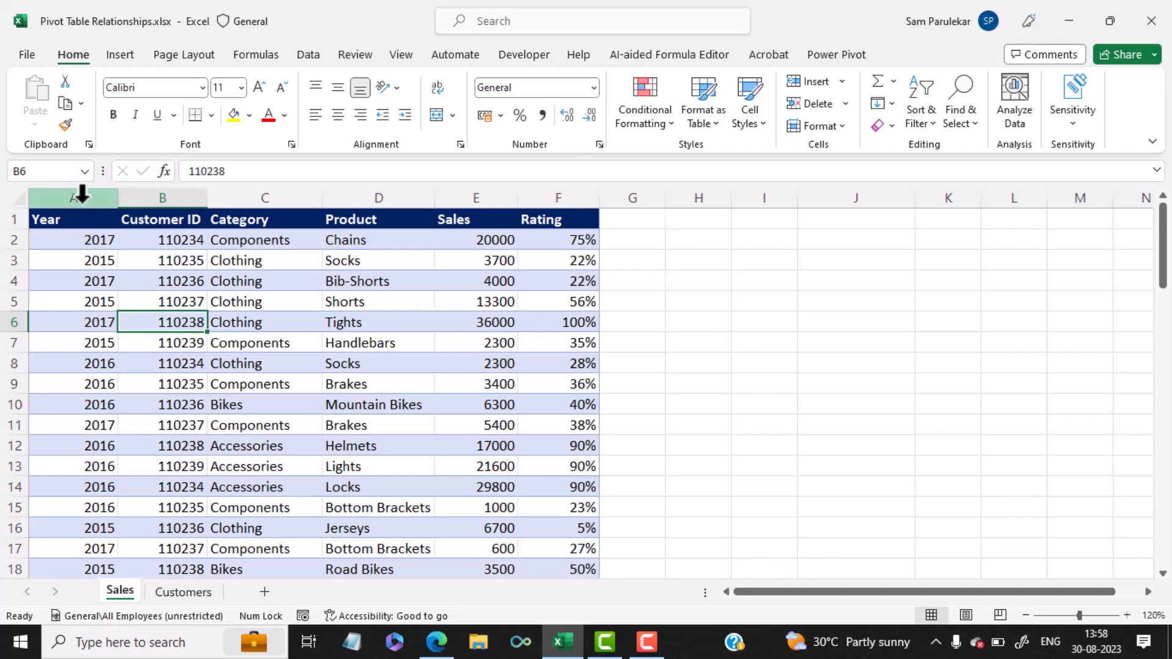
# - Inspect the Category, Sales and Rating columns, then the Customers sheet's ID and Name columns
pyautogui.click(73, 197)
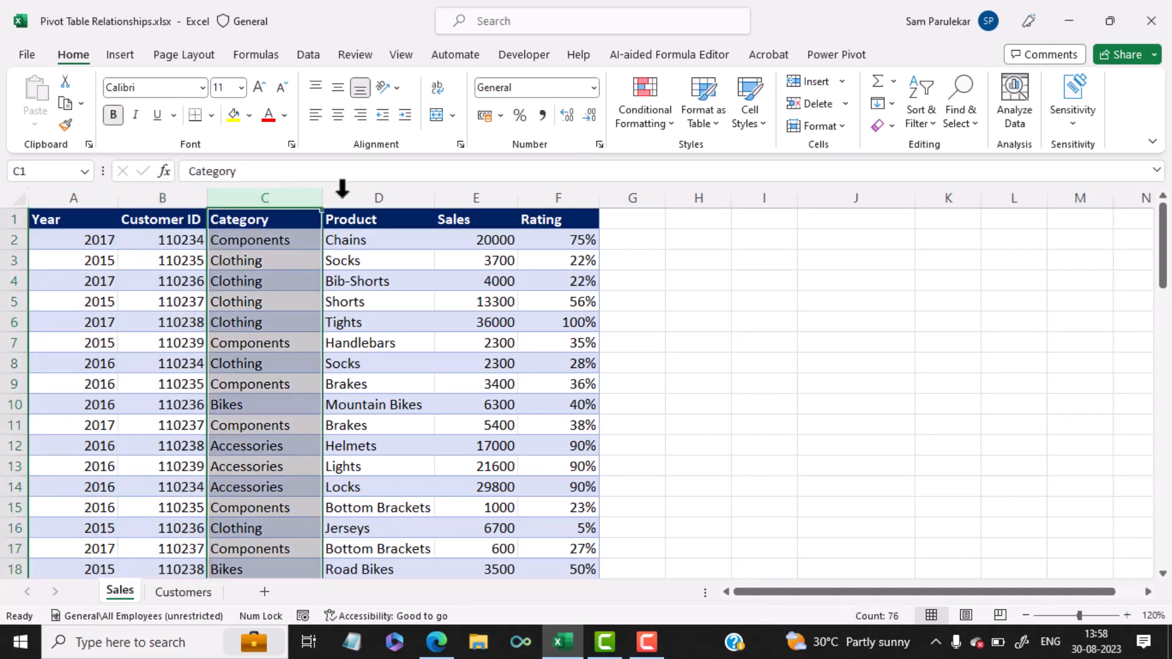
pyautogui.click(475, 198)
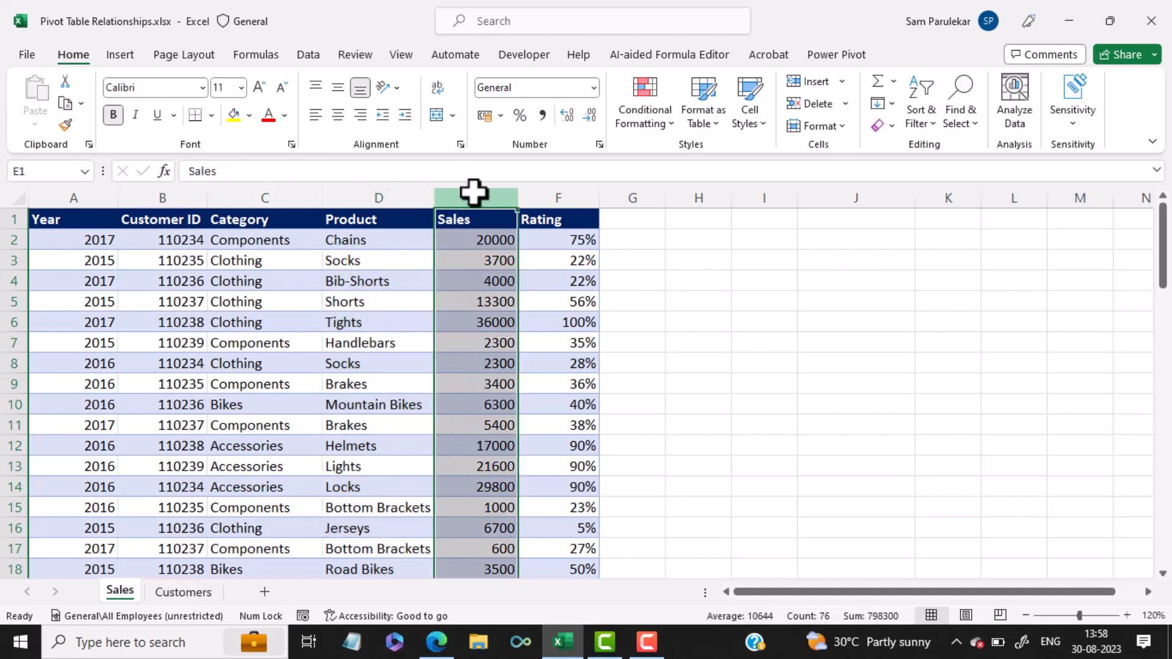
pyautogui.click(557, 198)
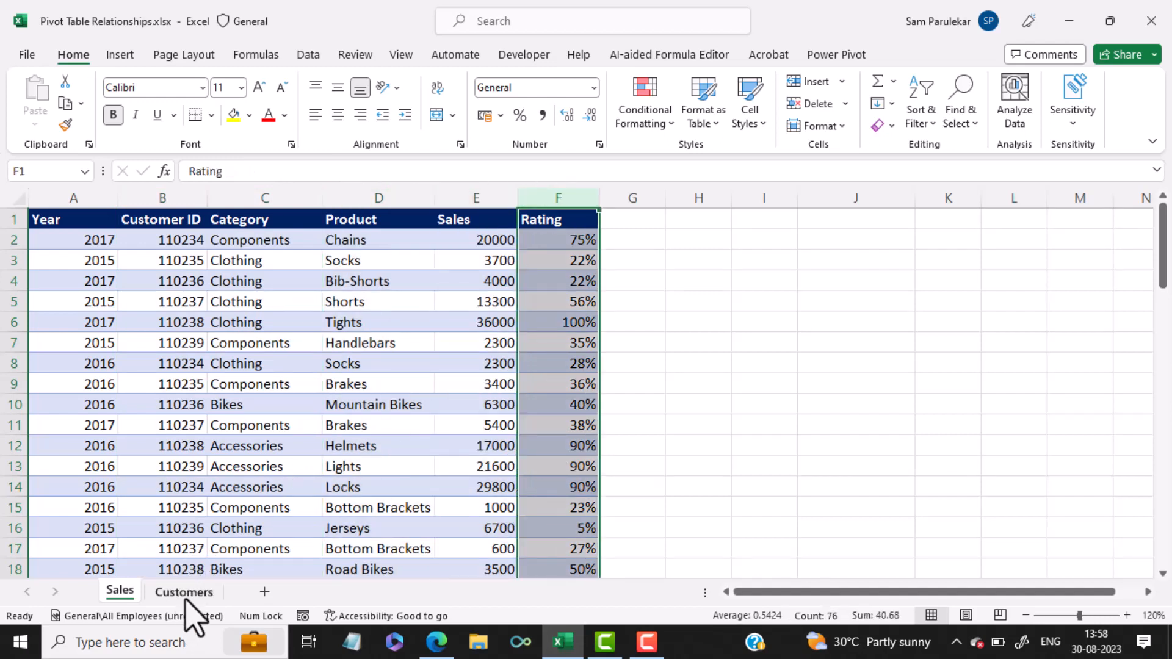
pyautogui.click(183, 591)
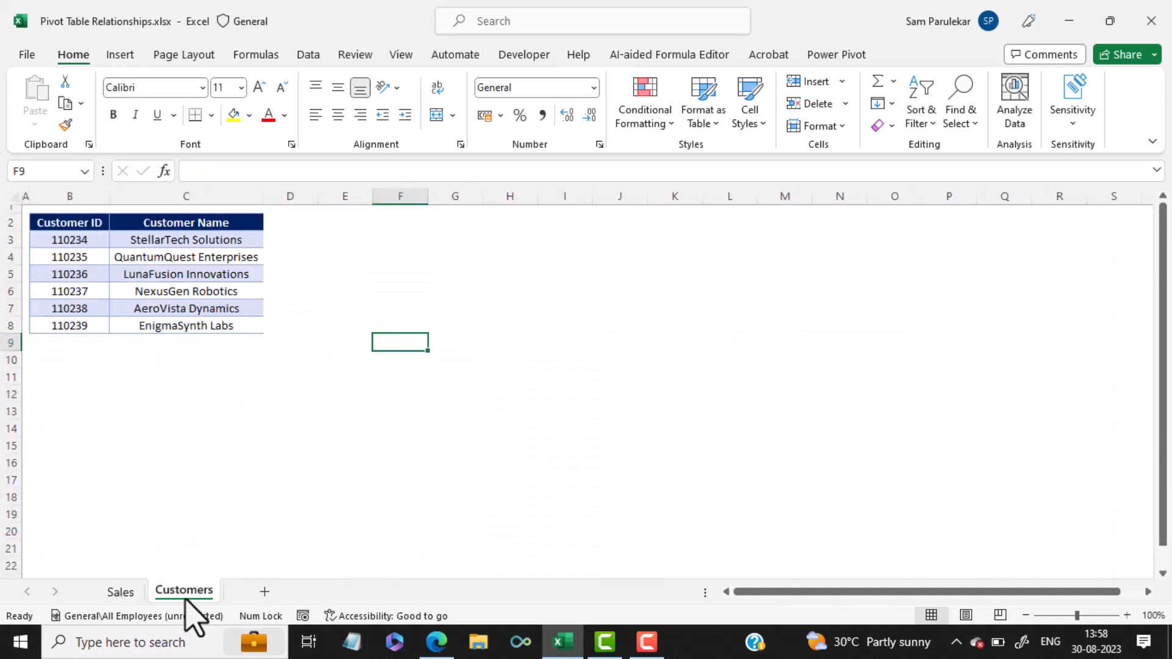
pyautogui.click(69, 196)
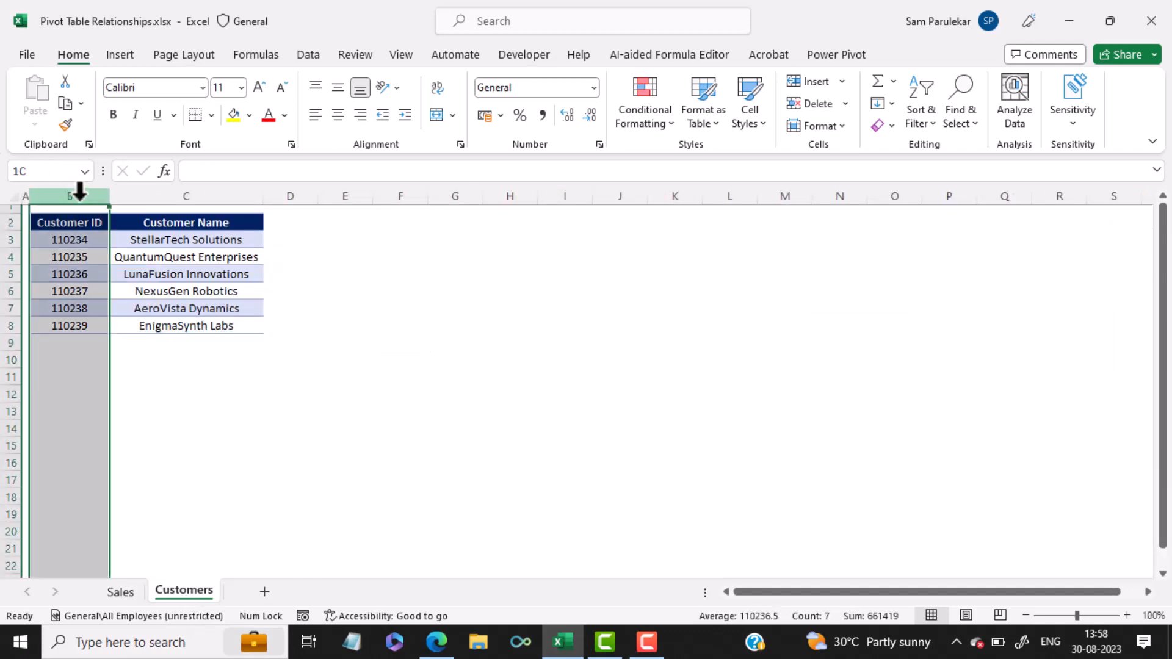
pyautogui.click(186, 196)
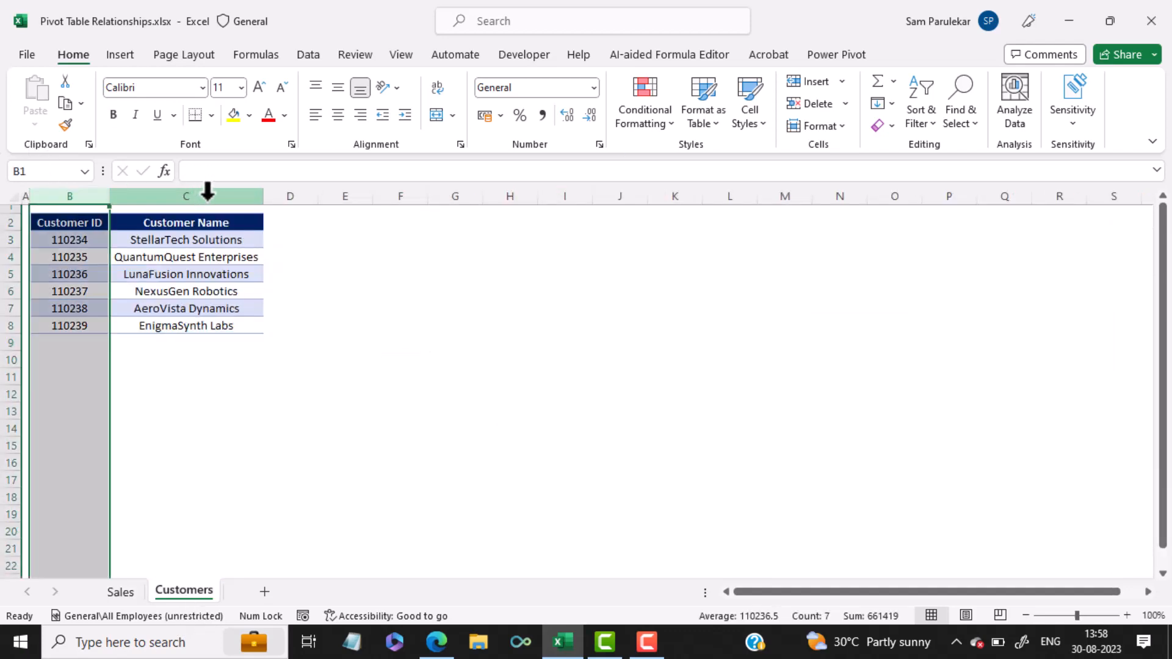
pyautogui.click(186, 196)
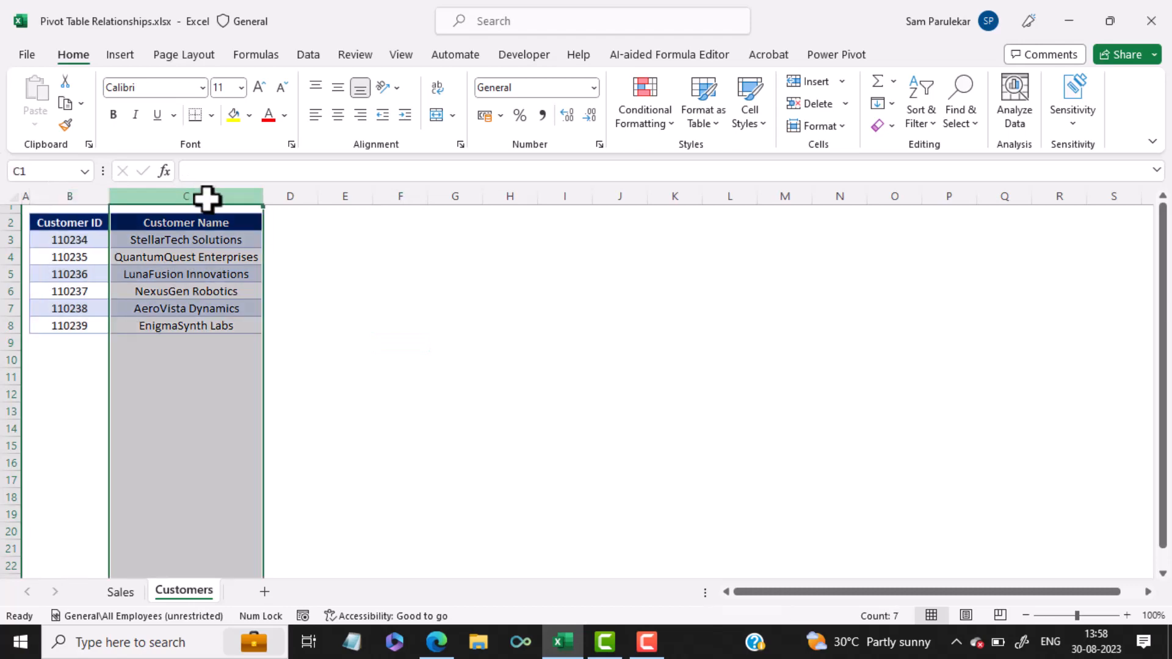
pyautogui.click(120, 591)
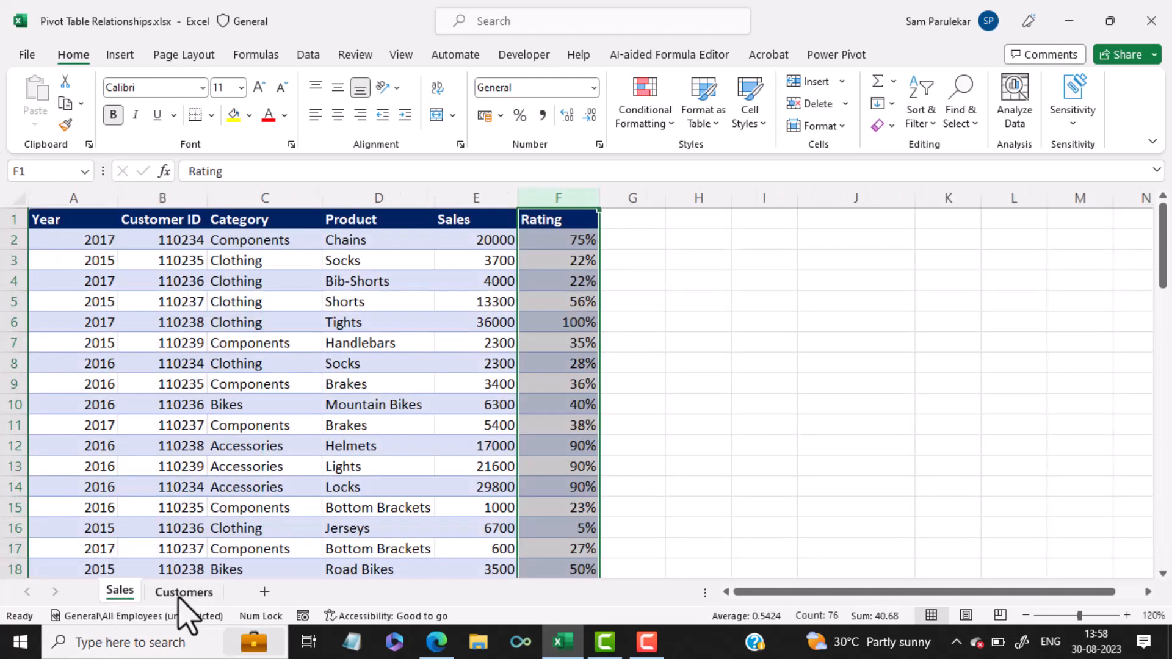
pyautogui.click(183, 591)
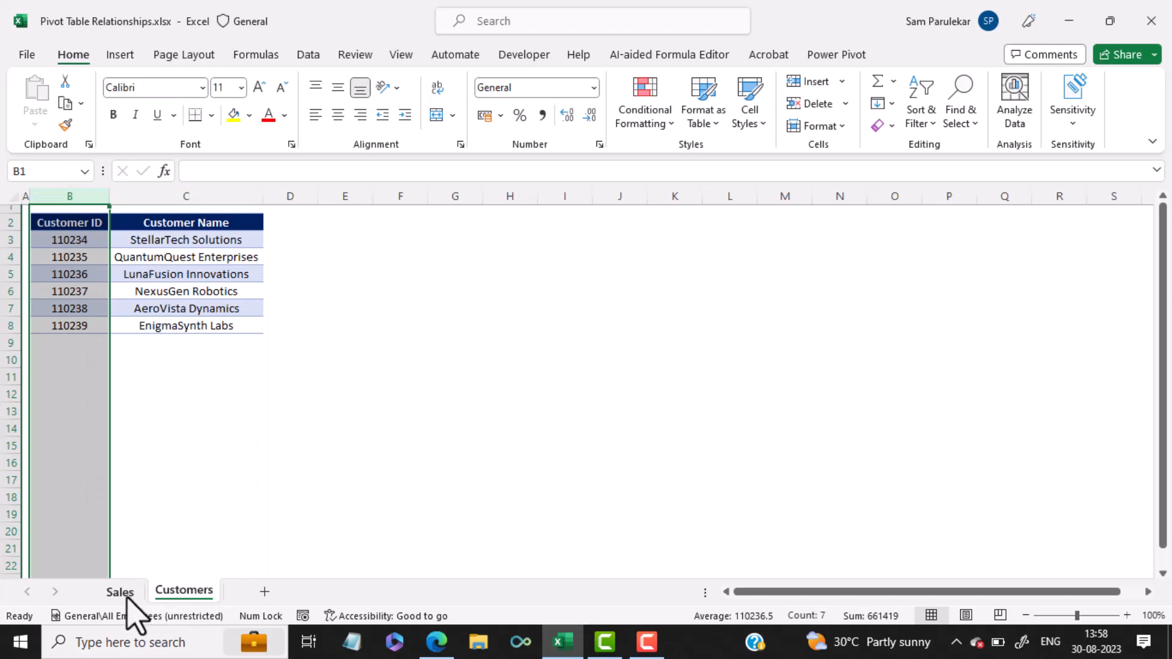
pyautogui.click(120, 592)
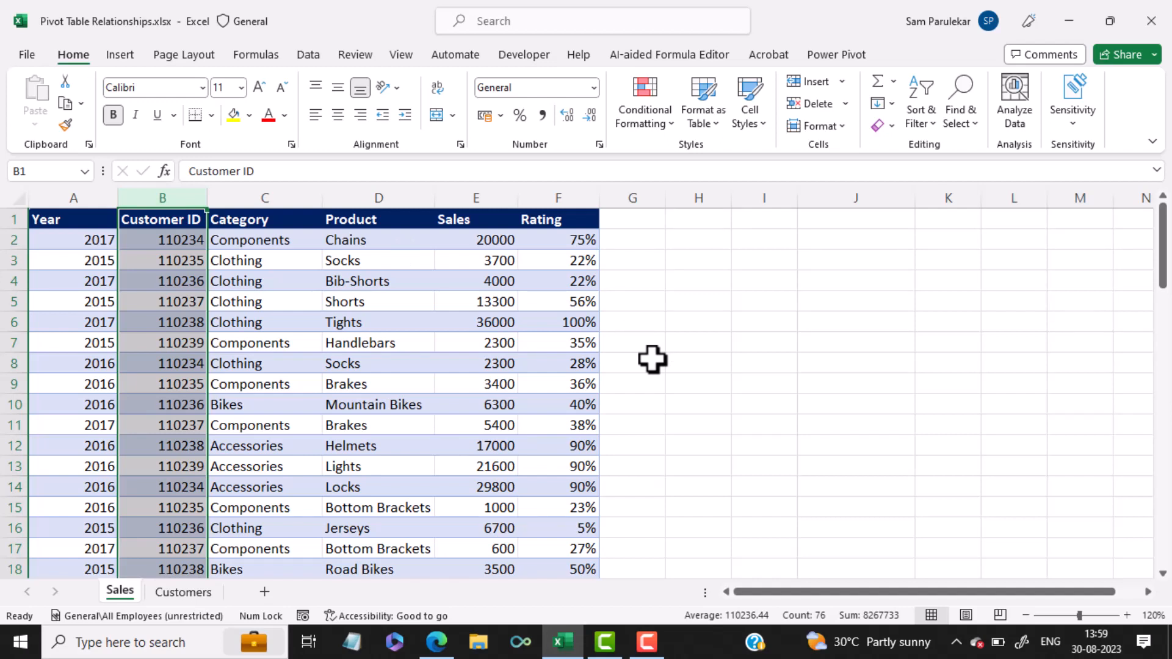
pyautogui.moveTo(729, 320)
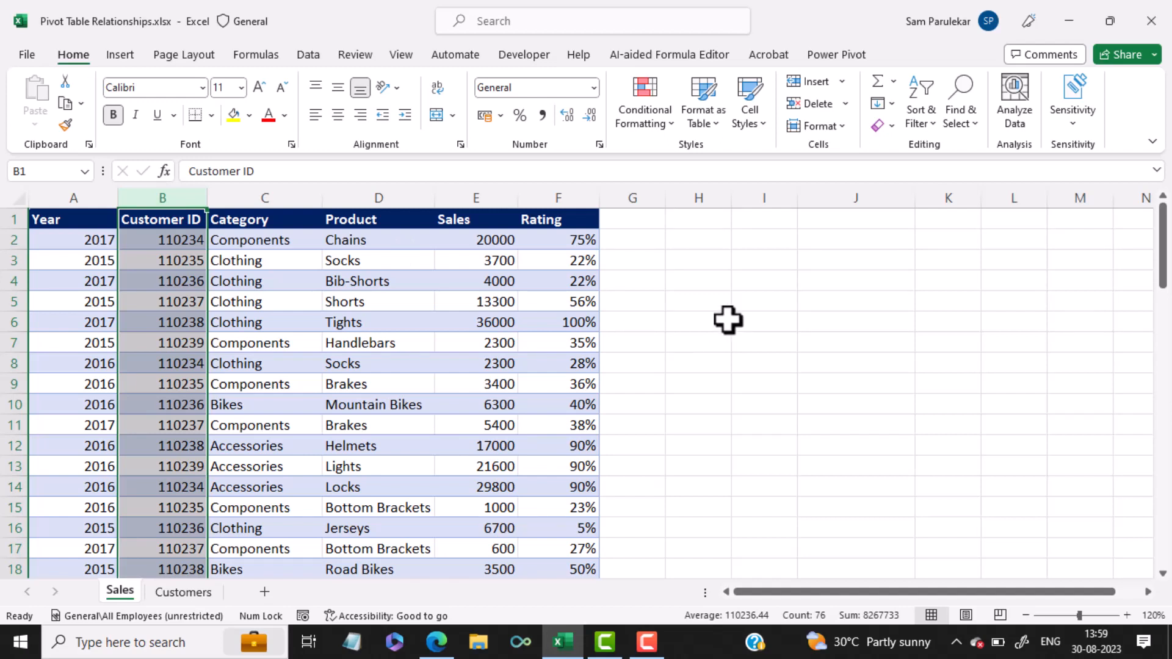
# - Convert the sales data range with headers into a table named Sales
pyautogui.click(698, 322)
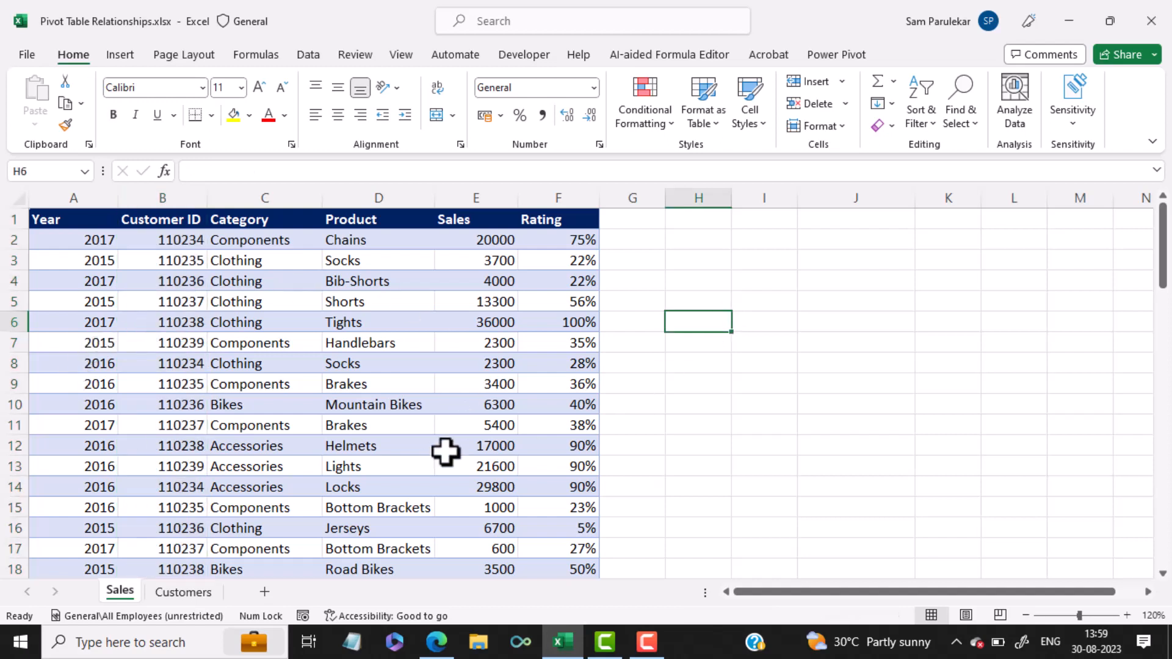
pyautogui.moveTo(372, 445)
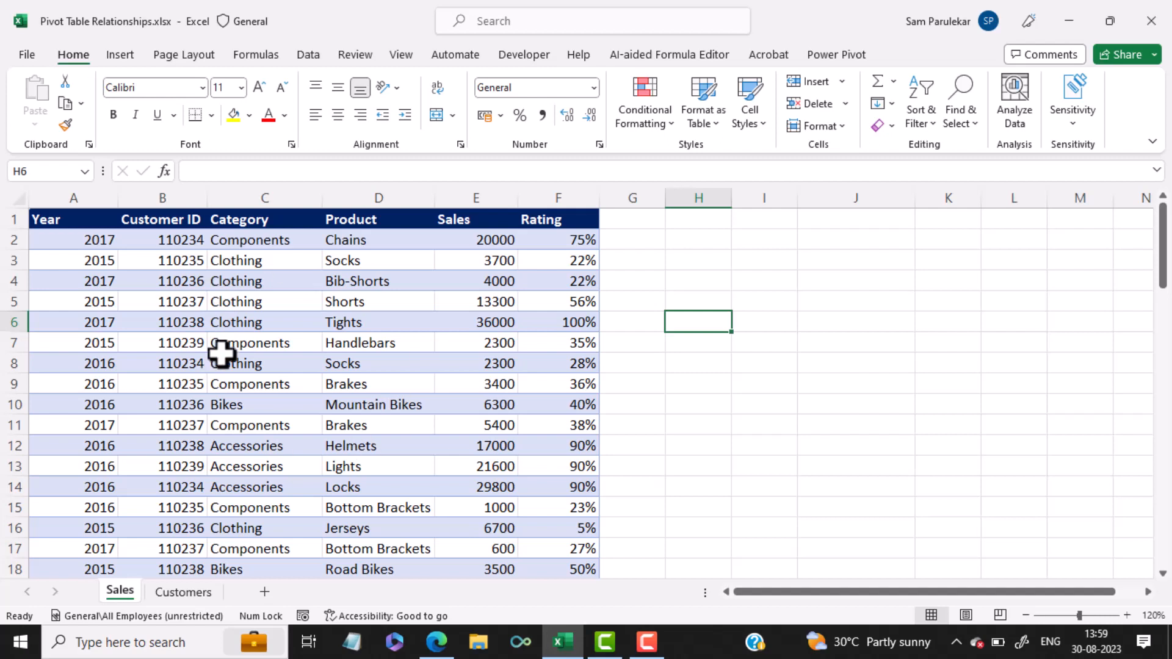
pyautogui.click(263, 363)
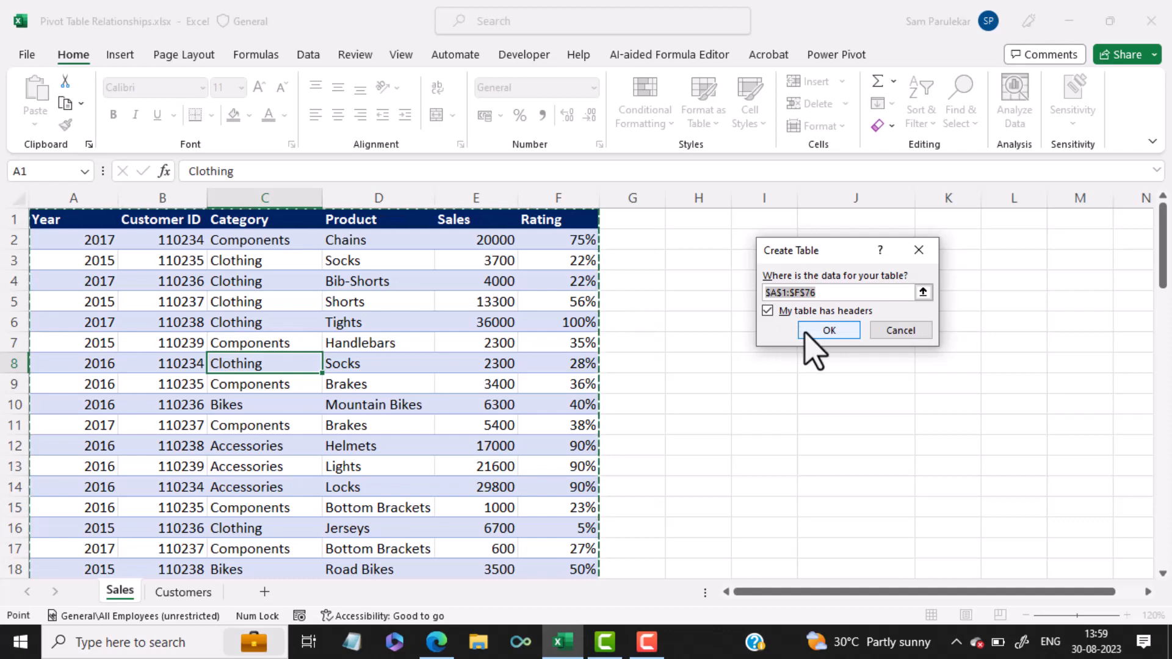
pyautogui.click(828, 331)
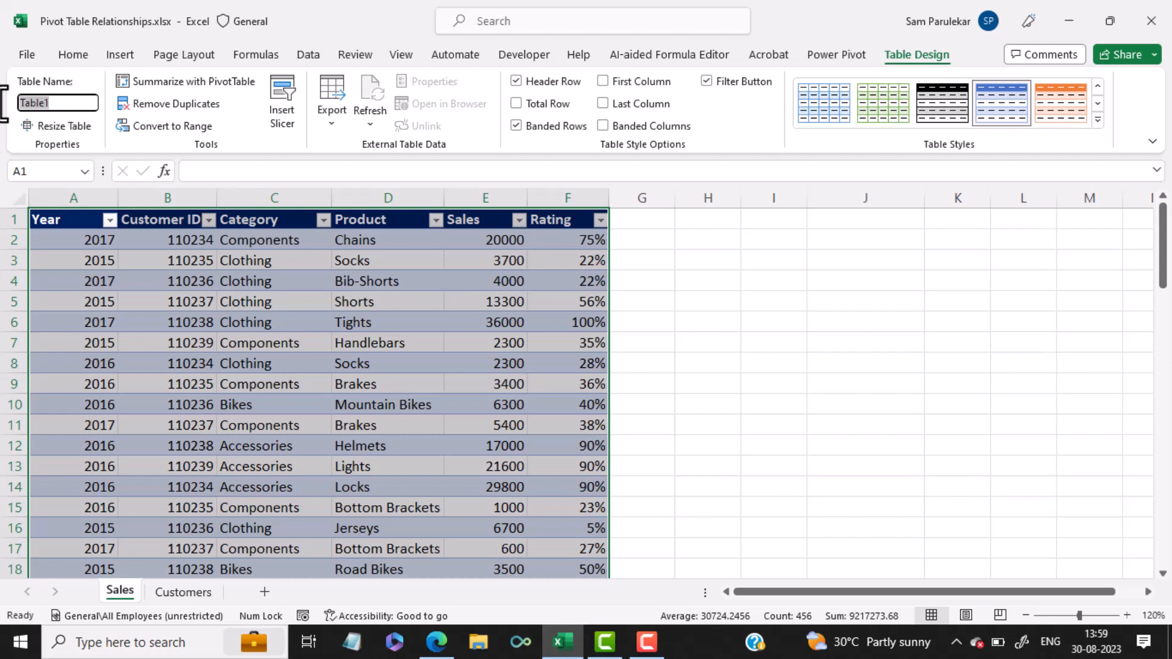
pyautogui.write('Sales')
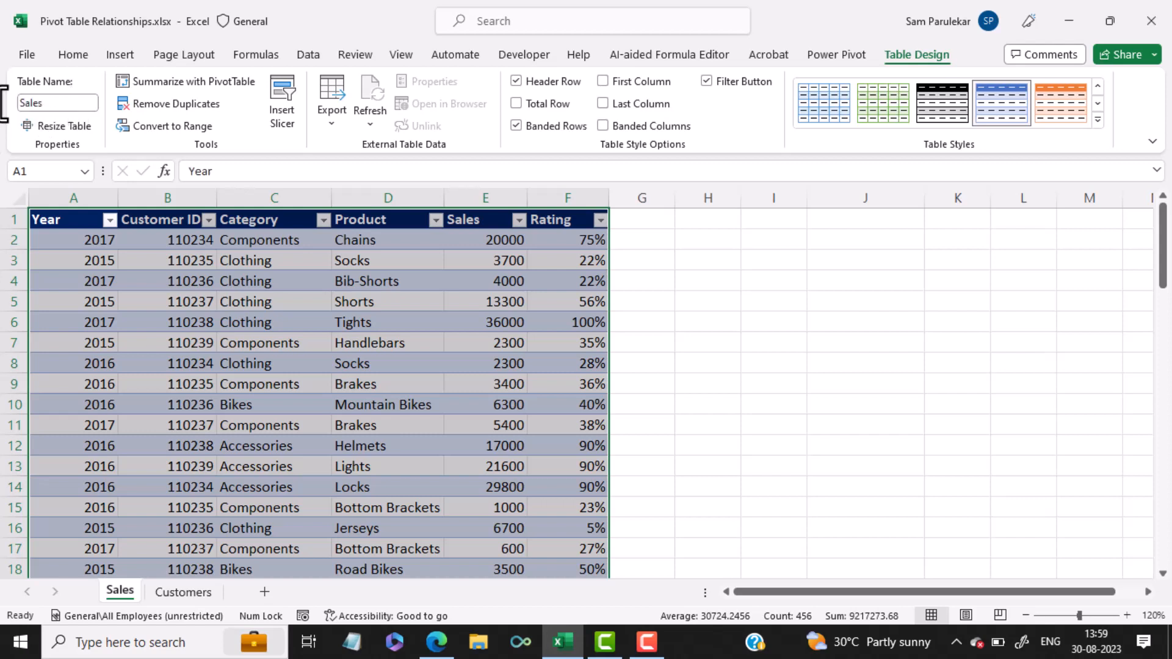
pyautogui.moveTo(157, 570)
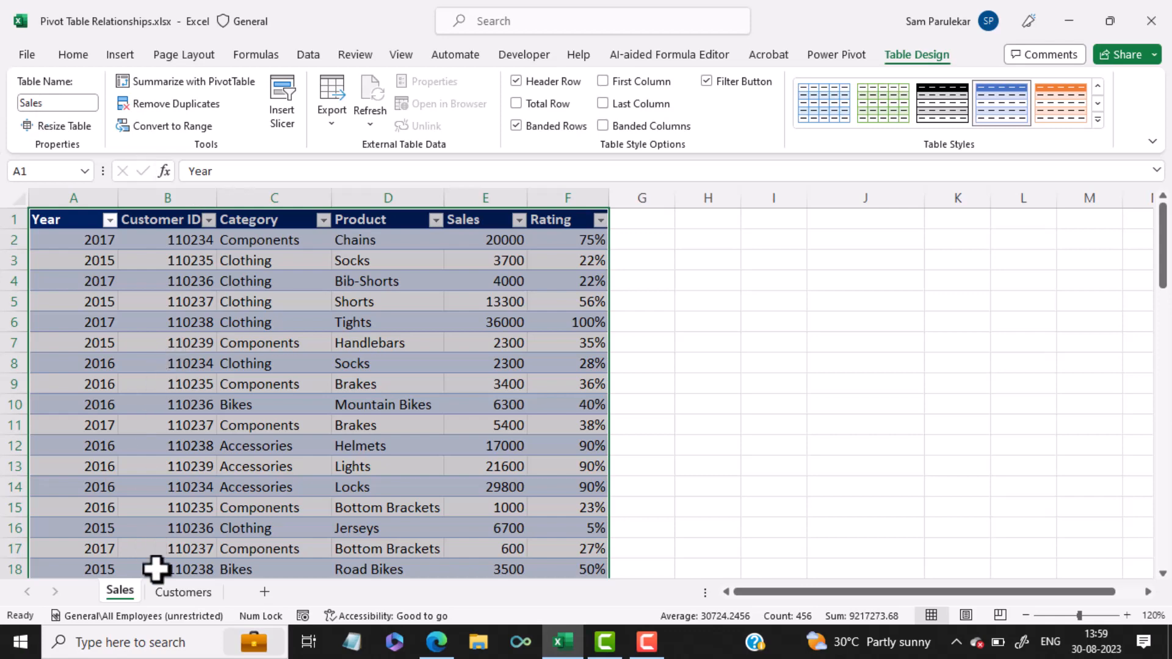
# - Convert the Customers sheet's ID and name list into a table named Customers
pyautogui.click(183, 592)
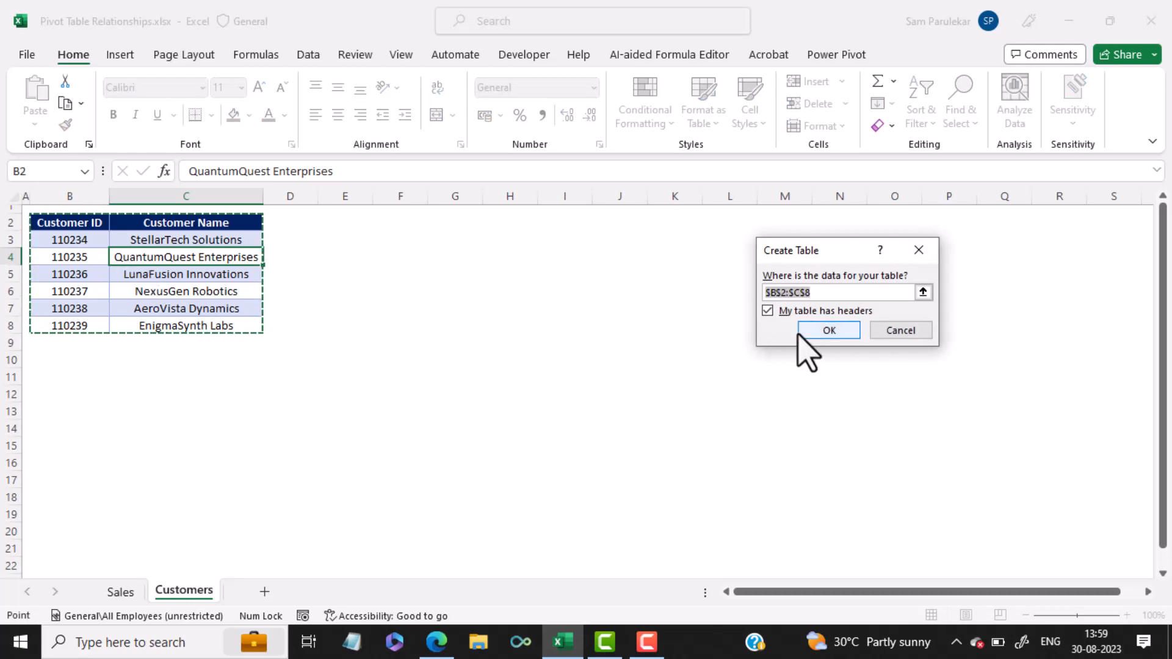
pyautogui.click(828, 329)
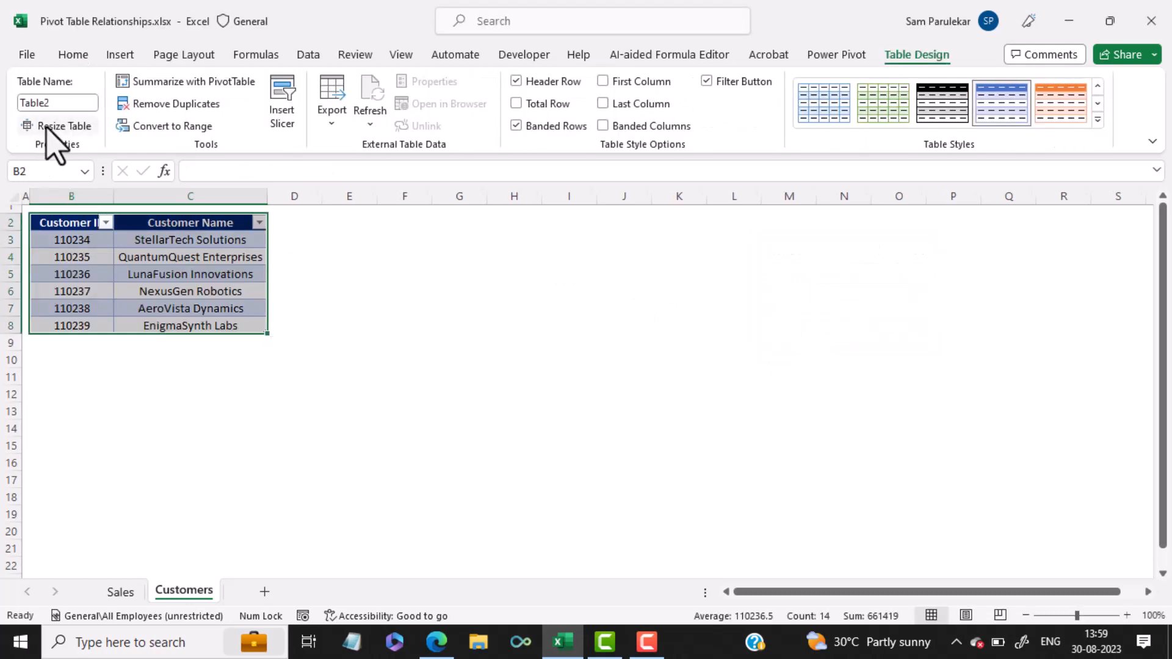
pyautogui.click(57, 103)
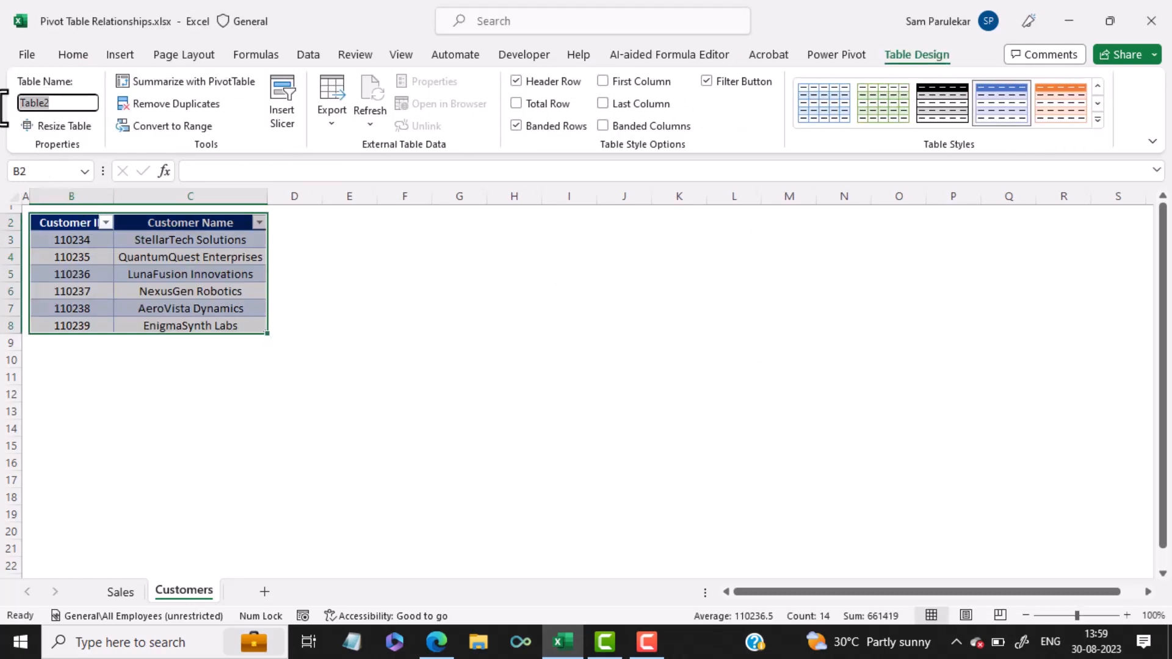
pyautogui.write('Customers')
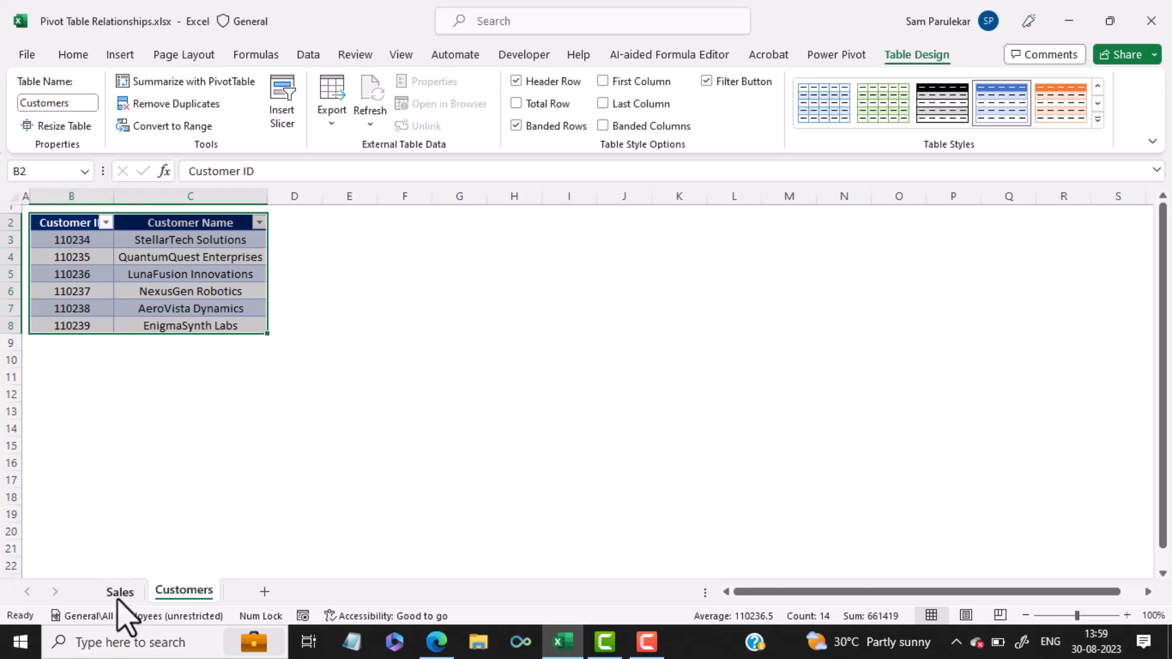
# - Insert a PivotTable from the Sales table on a new worksheet, adding it to the Data Model
pyautogui.click(120, 591)
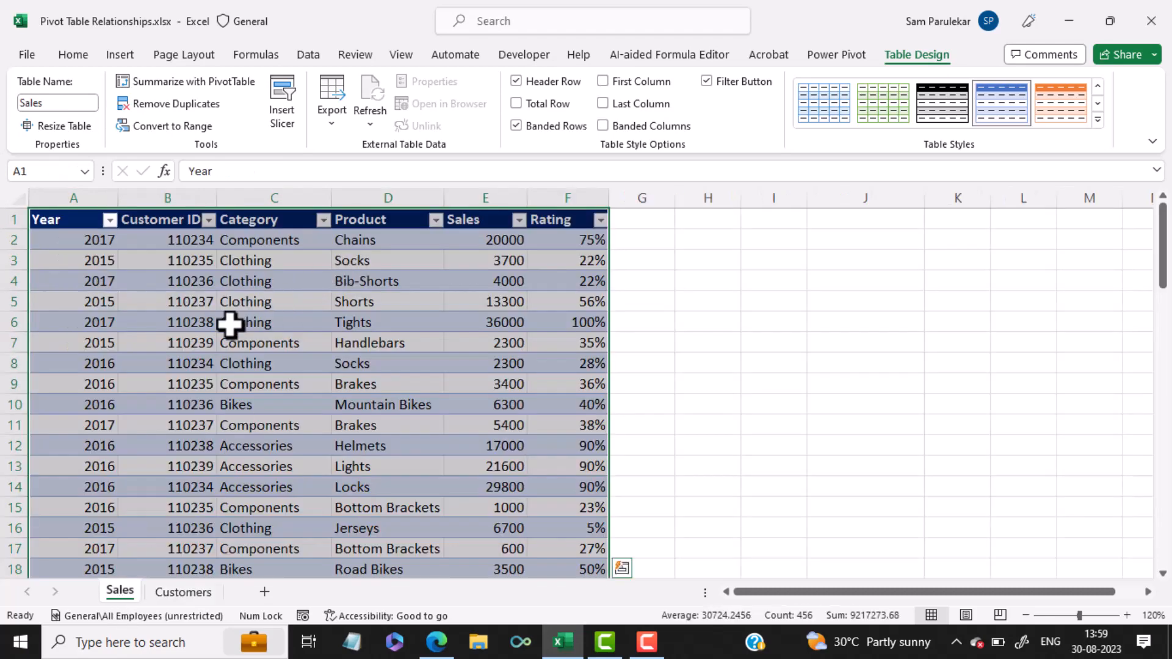
pyautogui.click(274, 300)
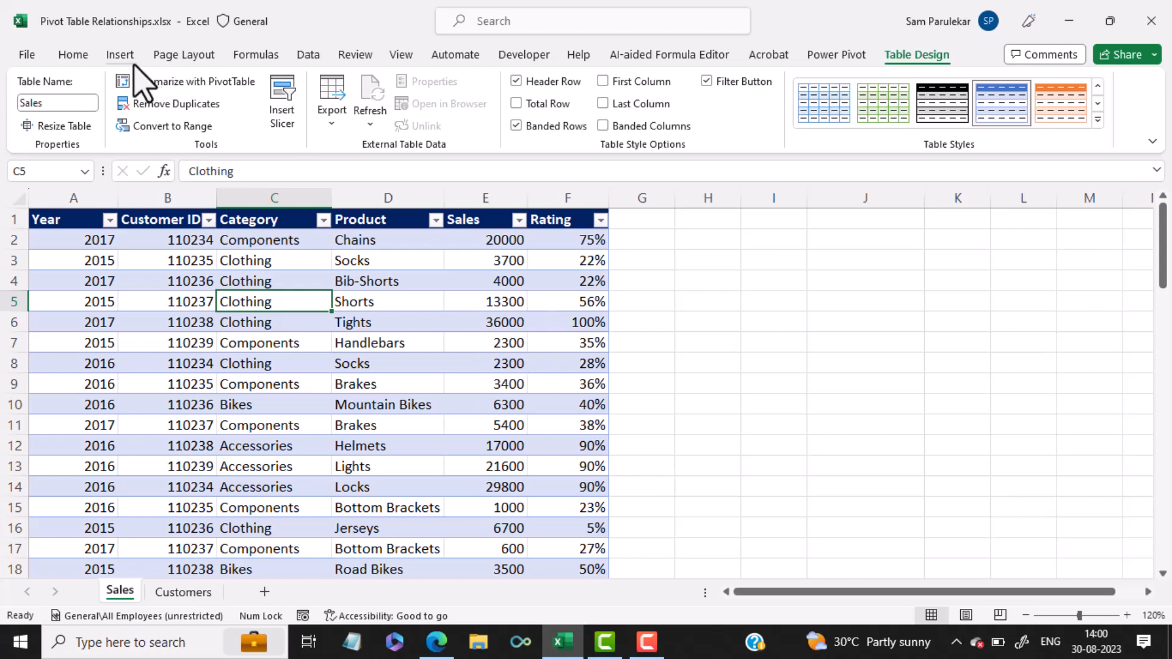
pyautogui.click(120, 54)
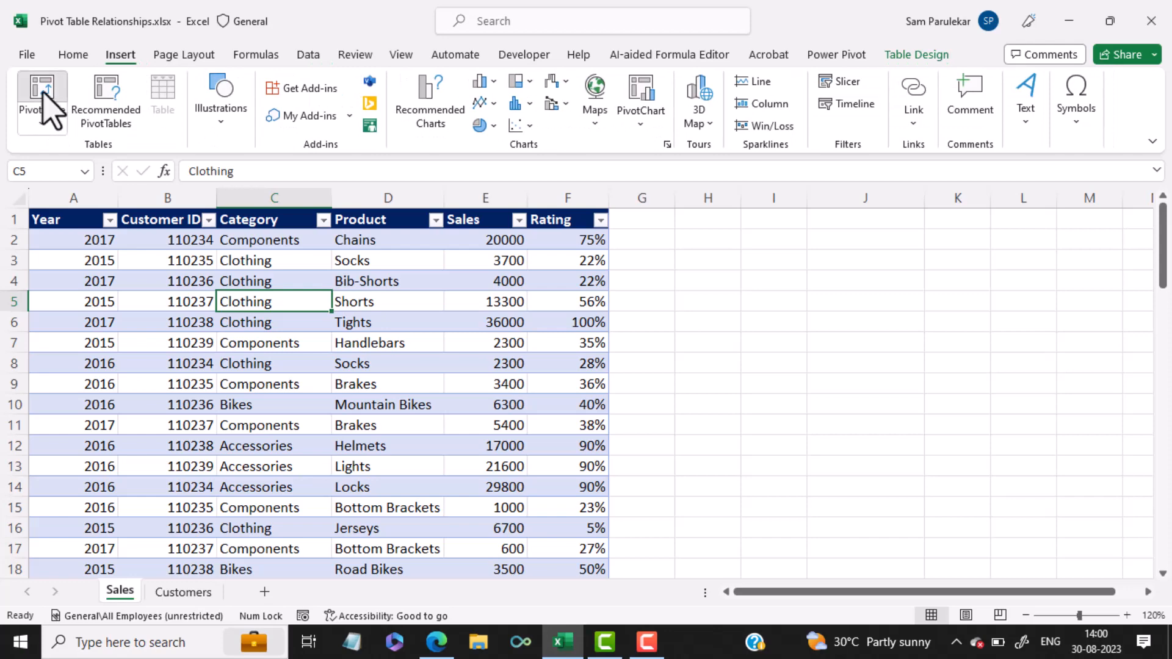
pyautogui.click(31, 100)
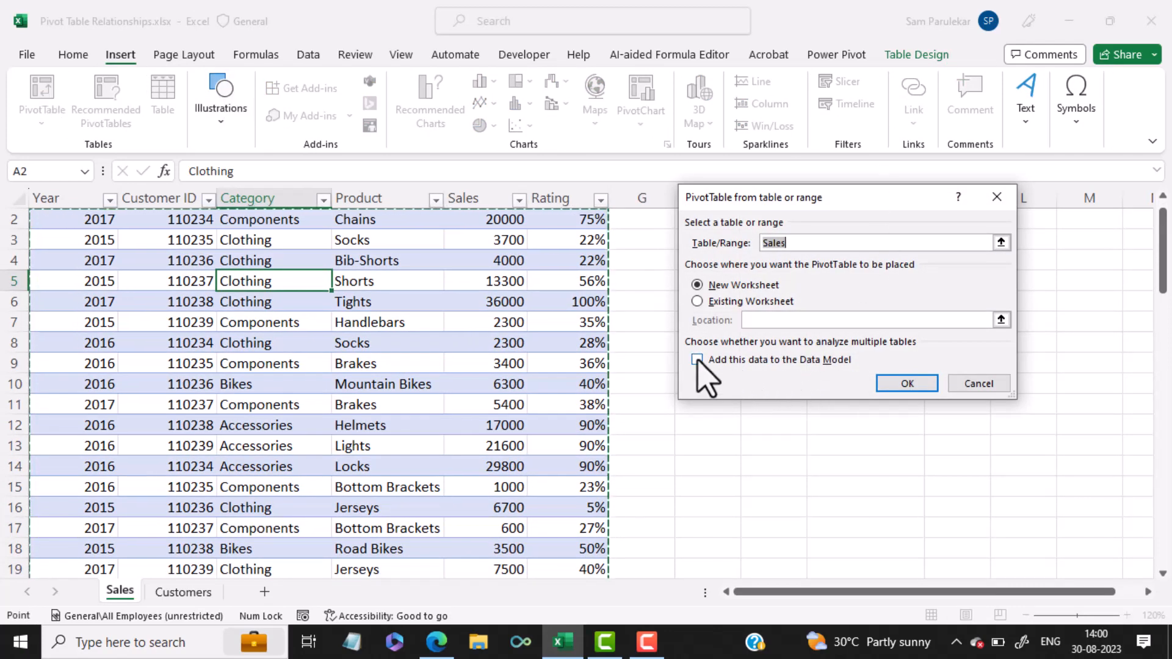
pyautogui.click(697, 360)
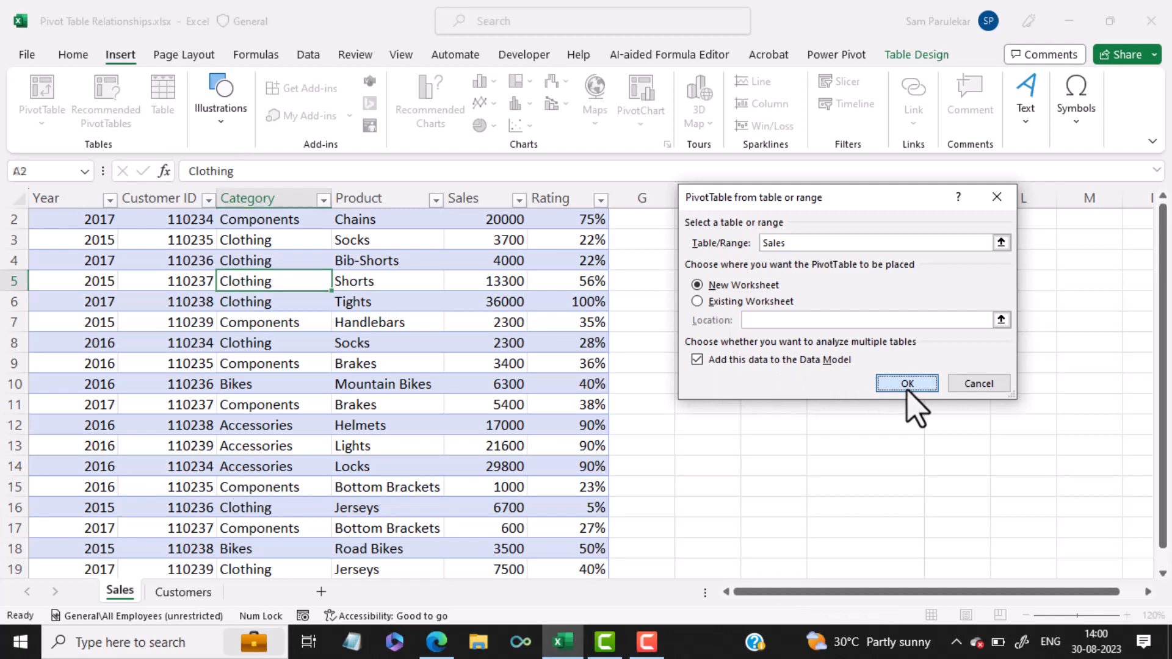
pyautogui.click(907, 383)
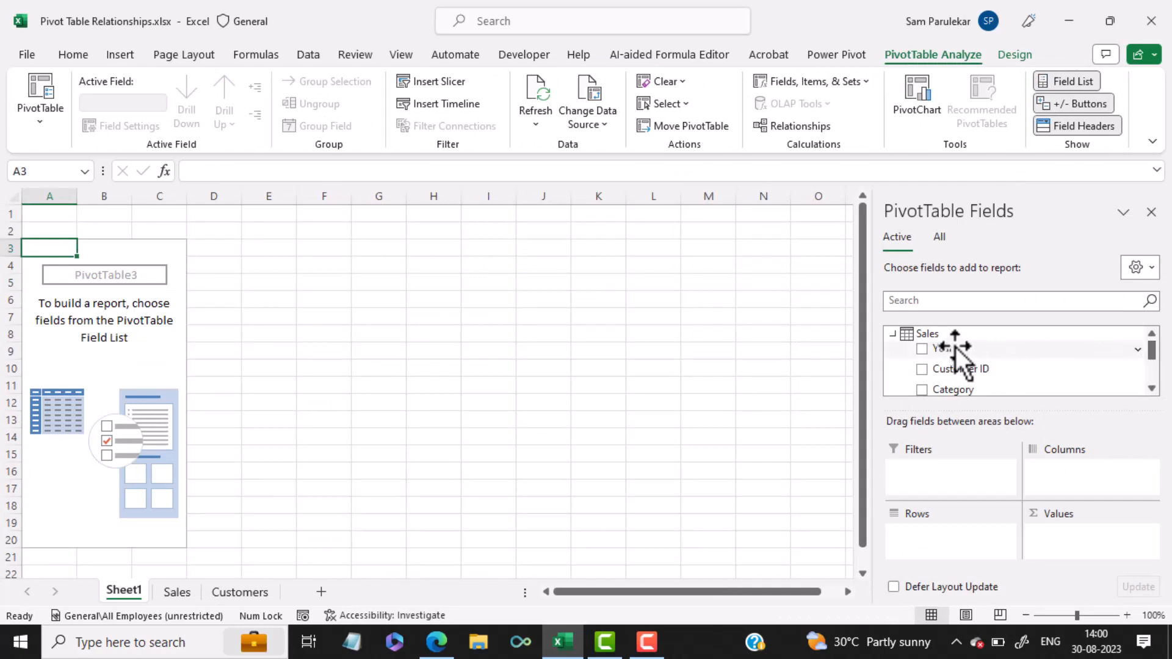
# - Show all Data Model tables (Customer_Data, Customers, Sales) in the PivotTable field list
pyautogui.scroll(-3)
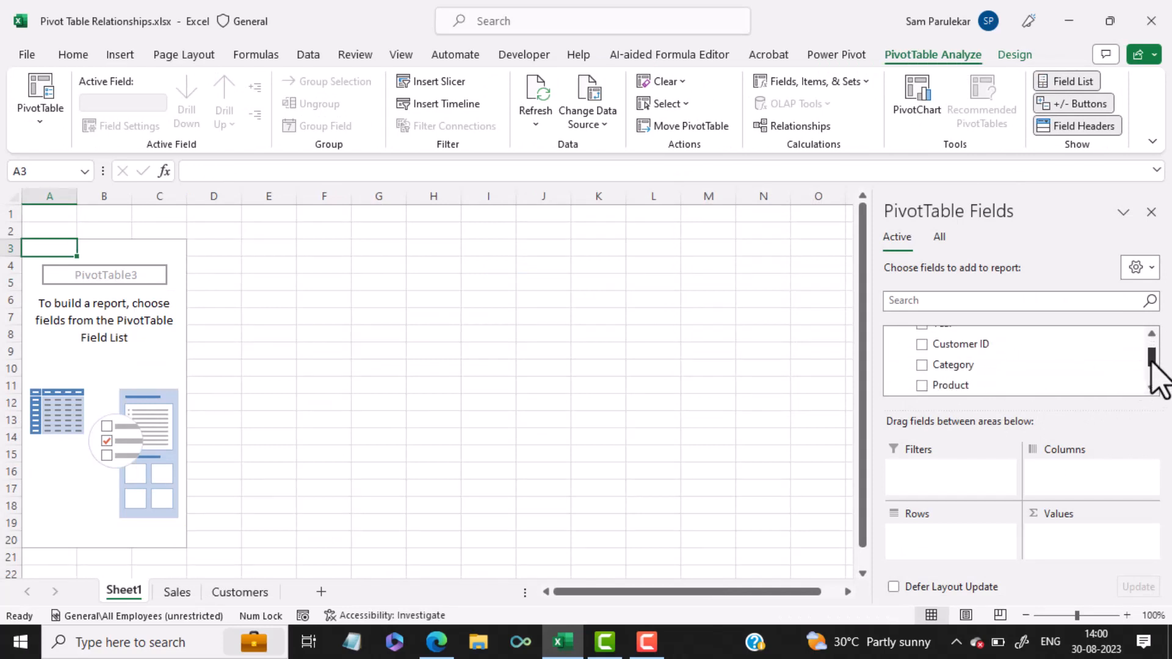
pyautogui.scroll(-3)
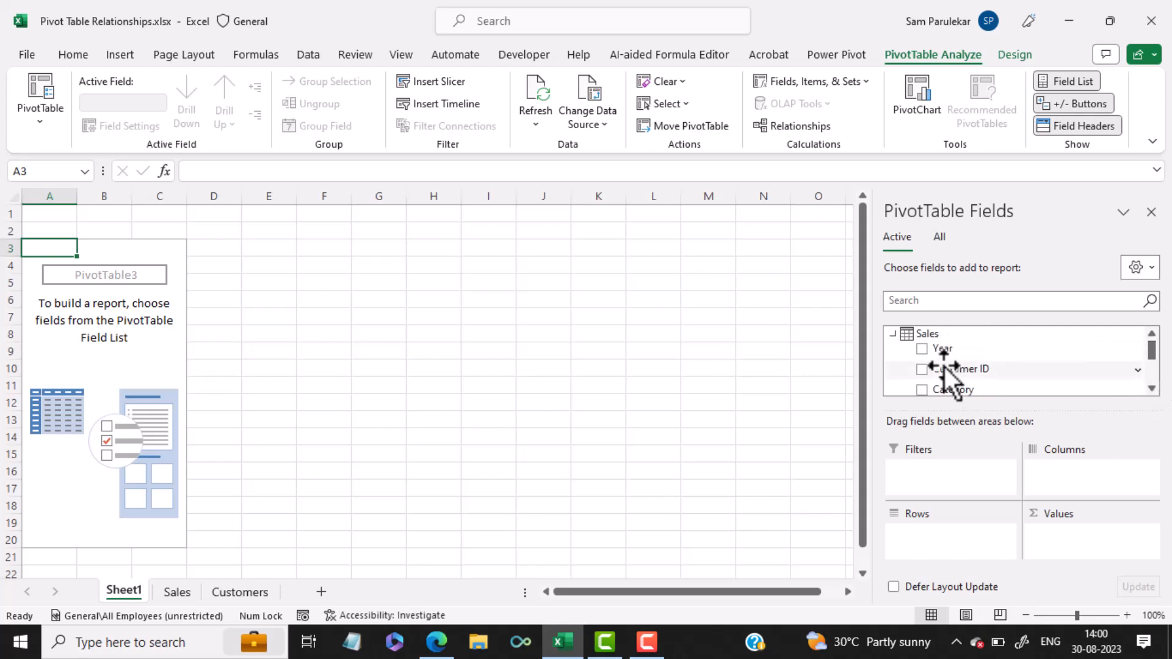
pyautogui.moveTo(949, 545)
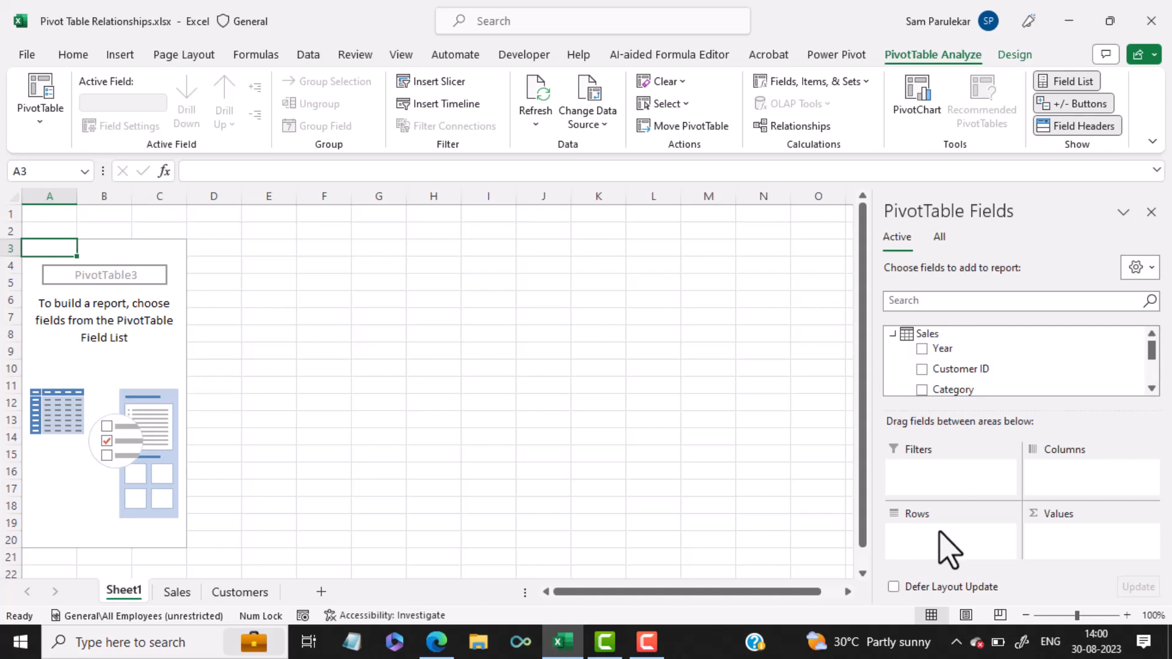
pyautogui.click(938, 237)
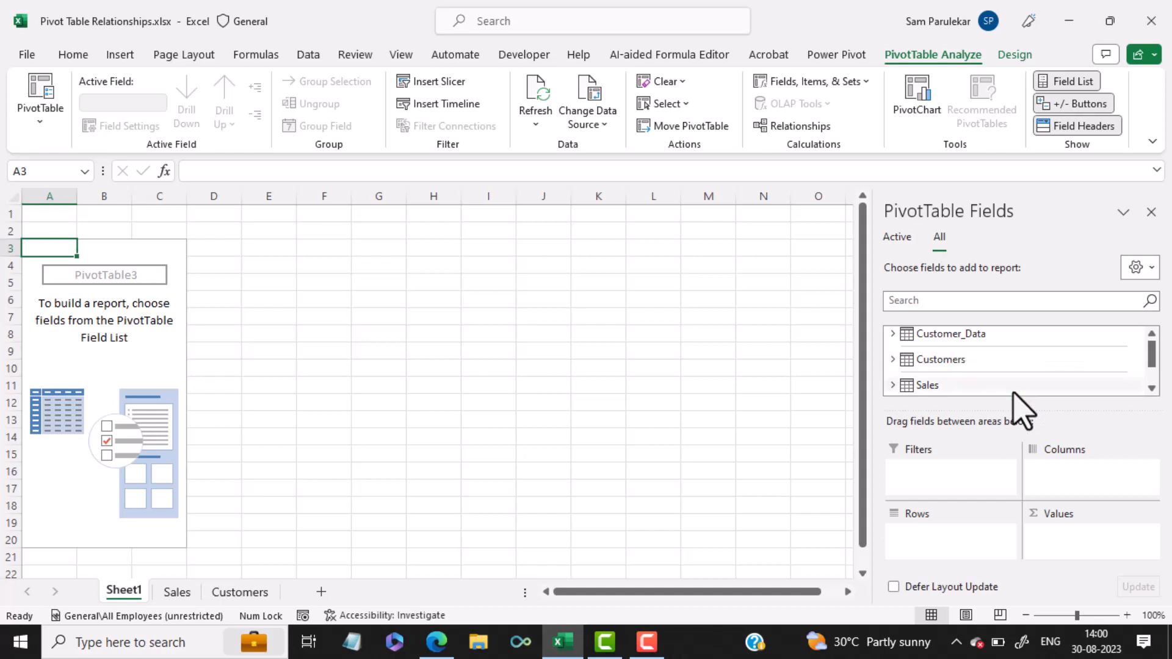
pyautogui.moveTo(928, 385)
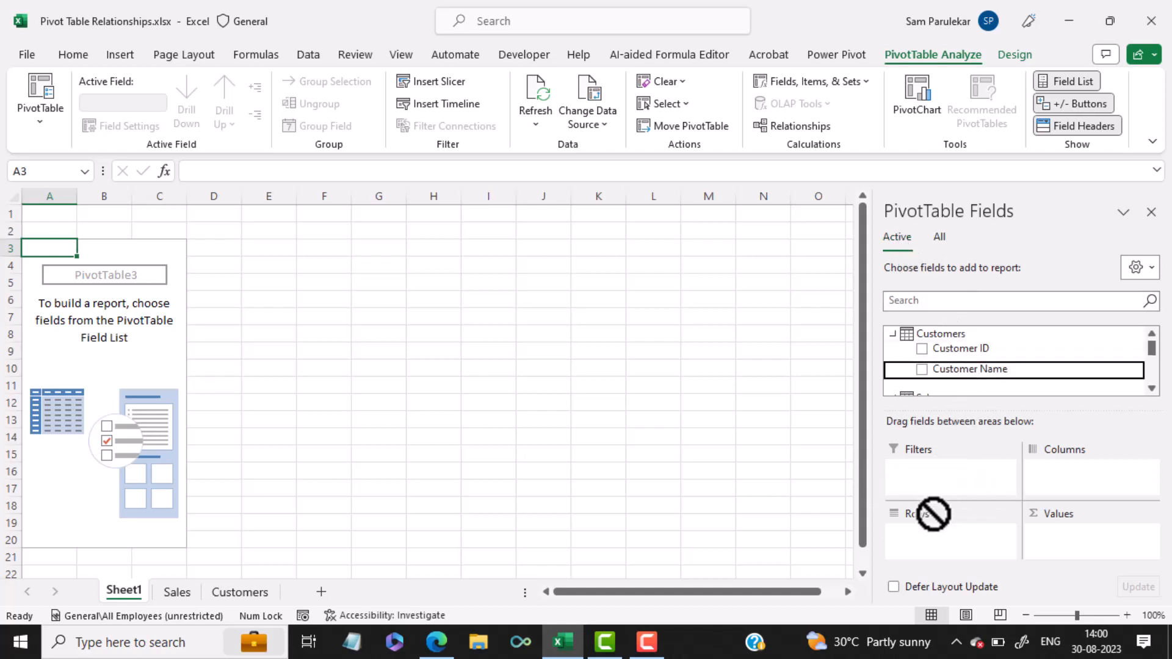
# - Put Customer Name then Category in Rows and Sum of Sales in Values
pyautogui.click(921, 369)
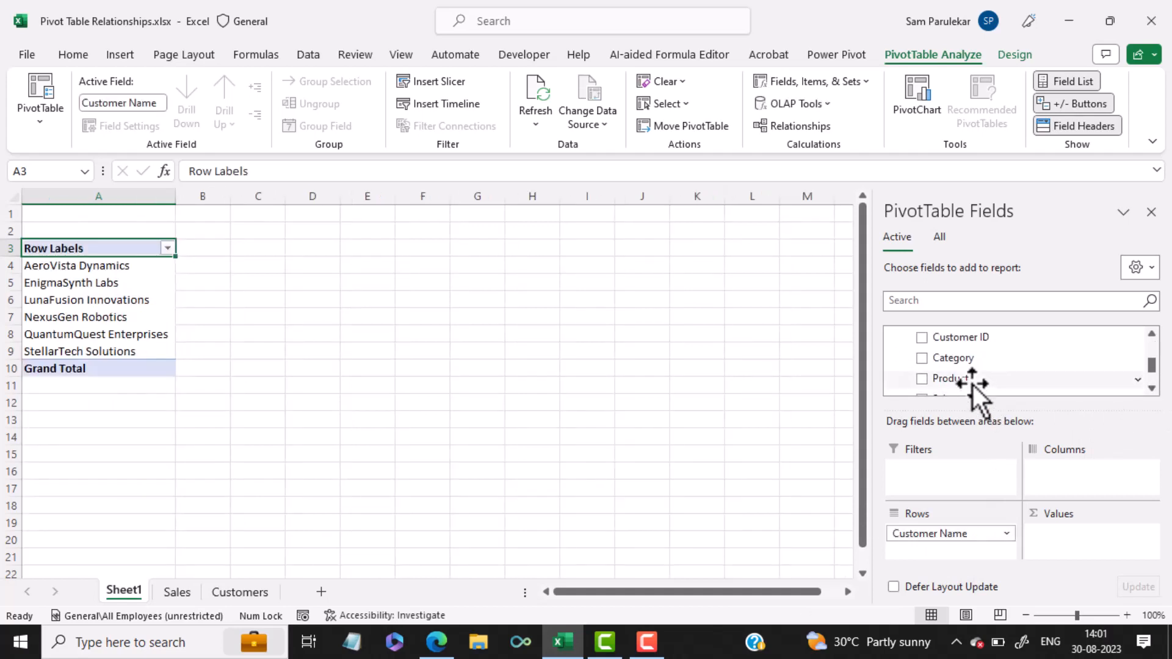
pyautogui.moveTo(953, 357); pyautogui.dragTo(945, 549)
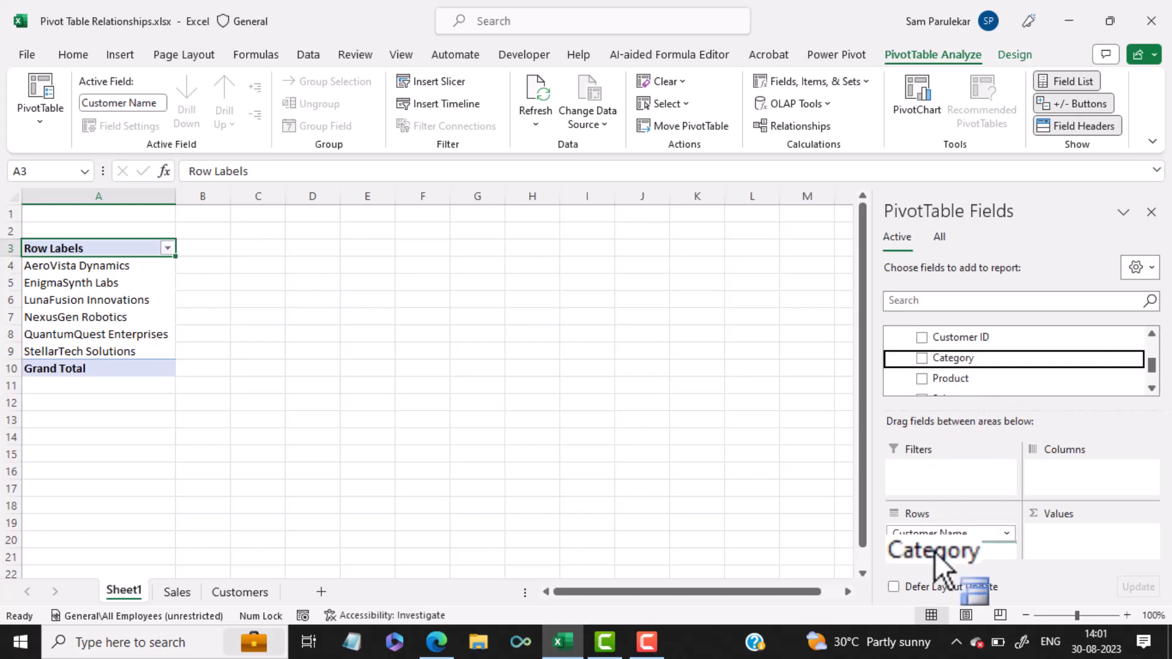
pyautogui.click(922, 357)
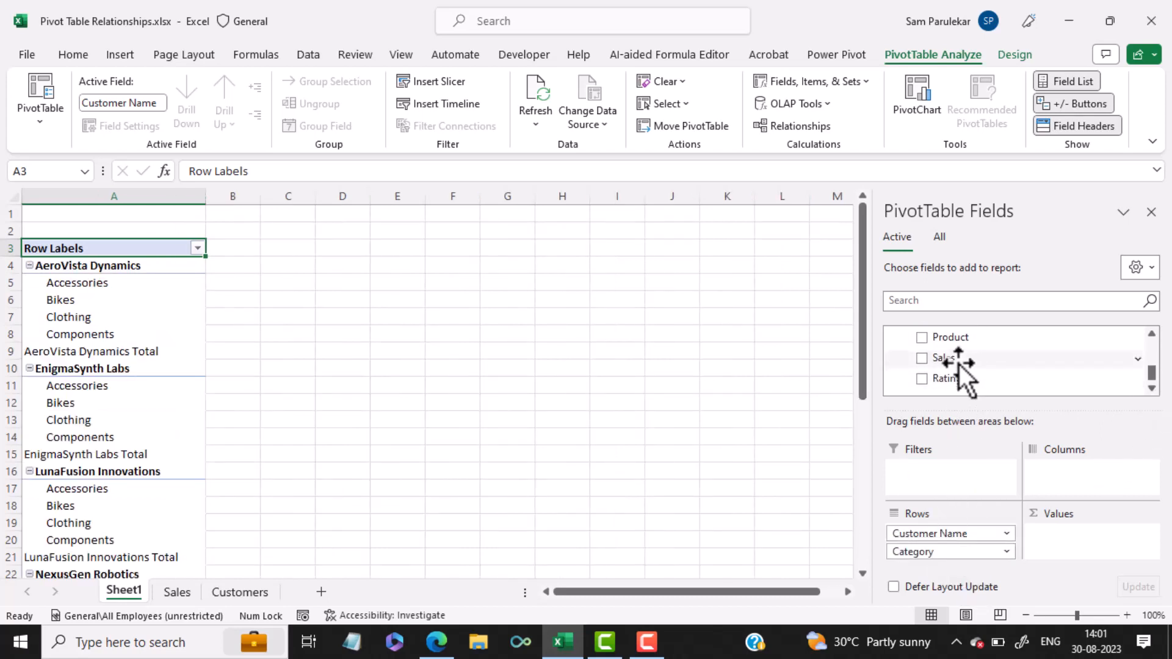
pyautogui.moveTo(953, 357); pyautogui.dragTo(1064, 534)
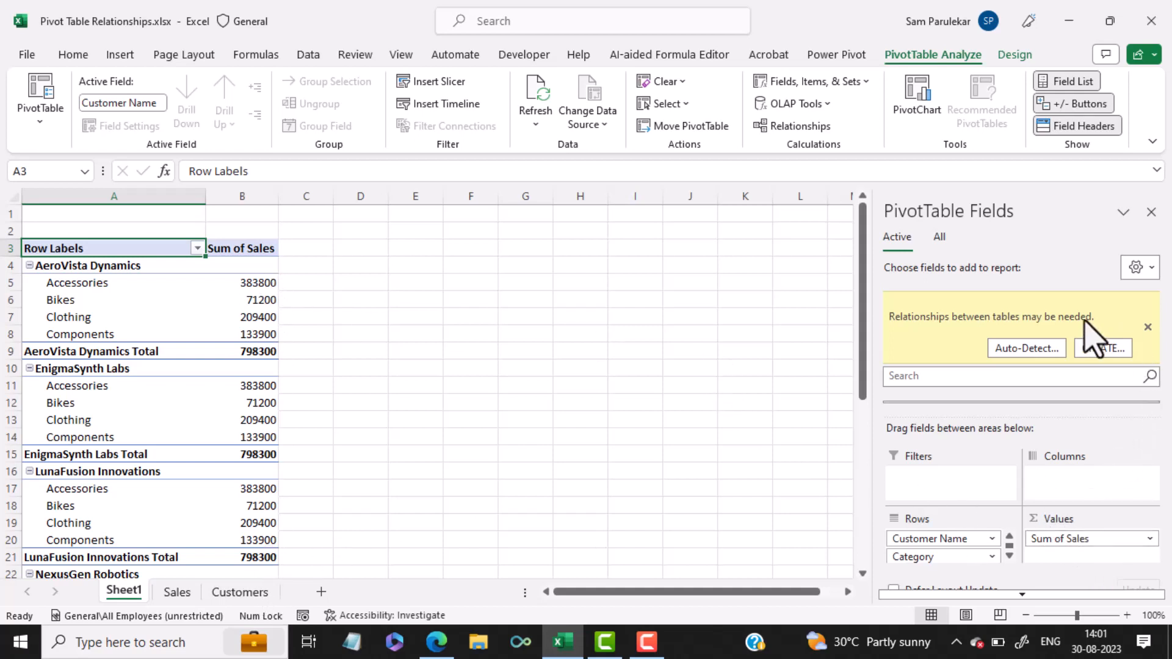
pyautogui.moveTo(964, 342)
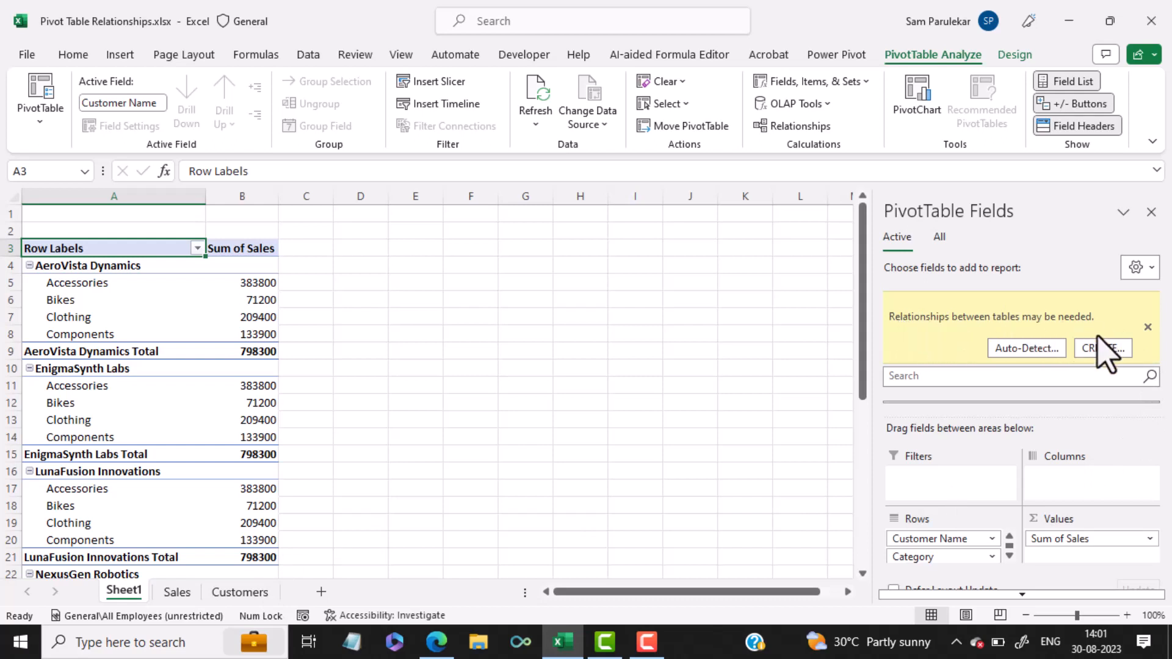
pyautogui.moveTo(1031, 352)
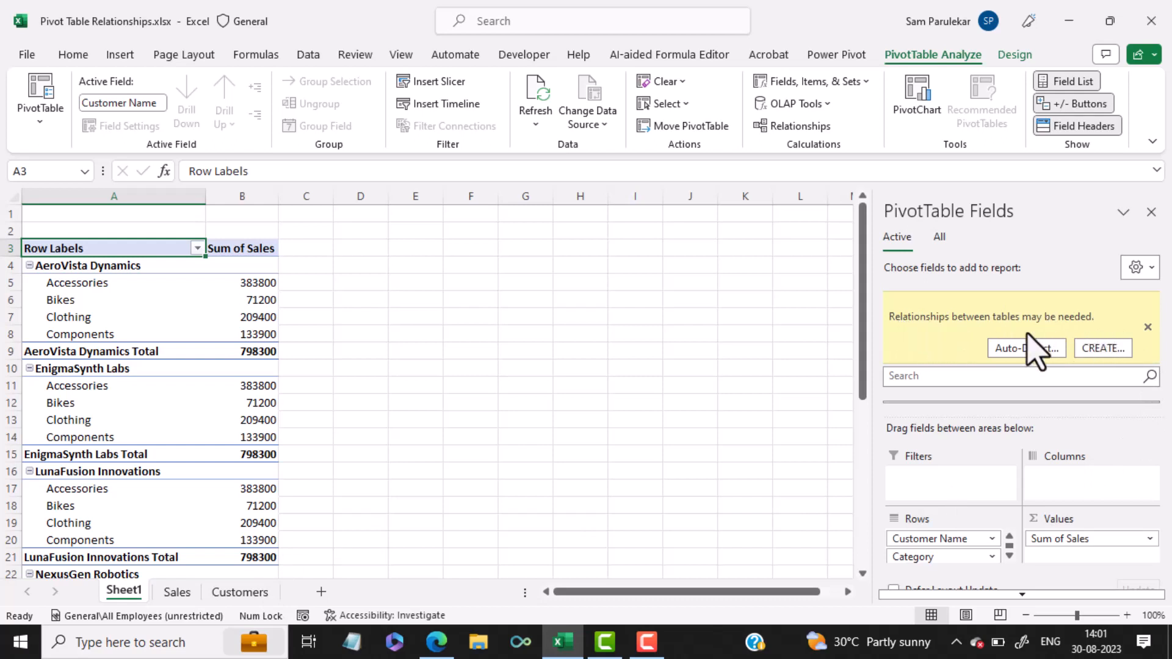
pyautogui.moveTo(1074, 320)
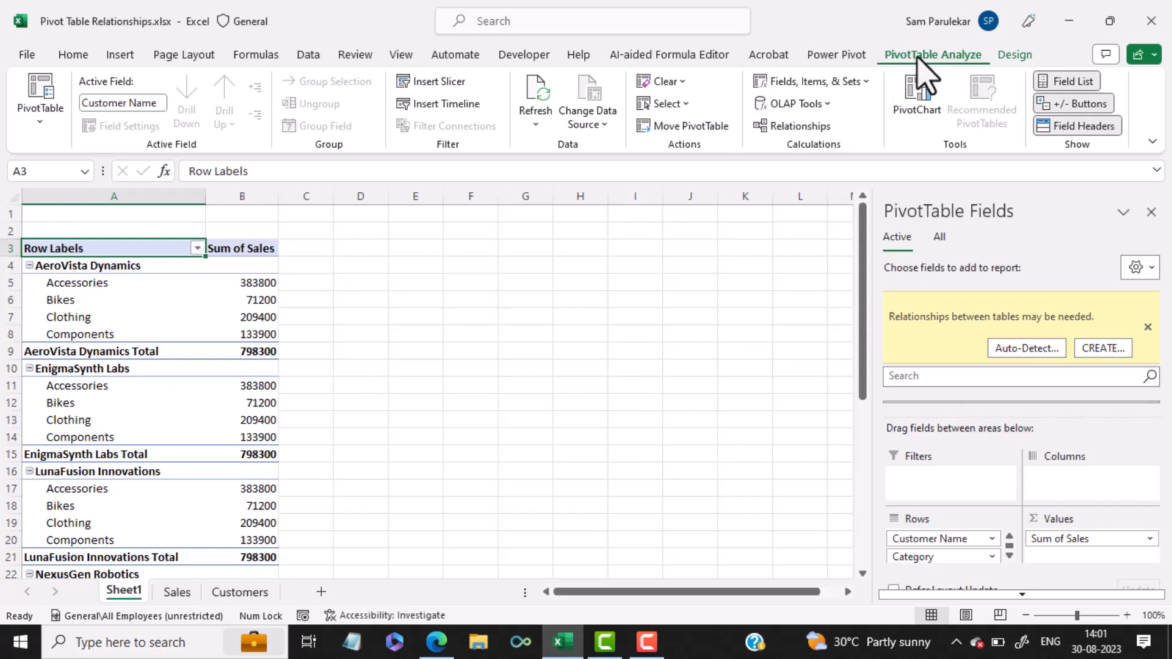
pyautogui.moveTo(802, 126)
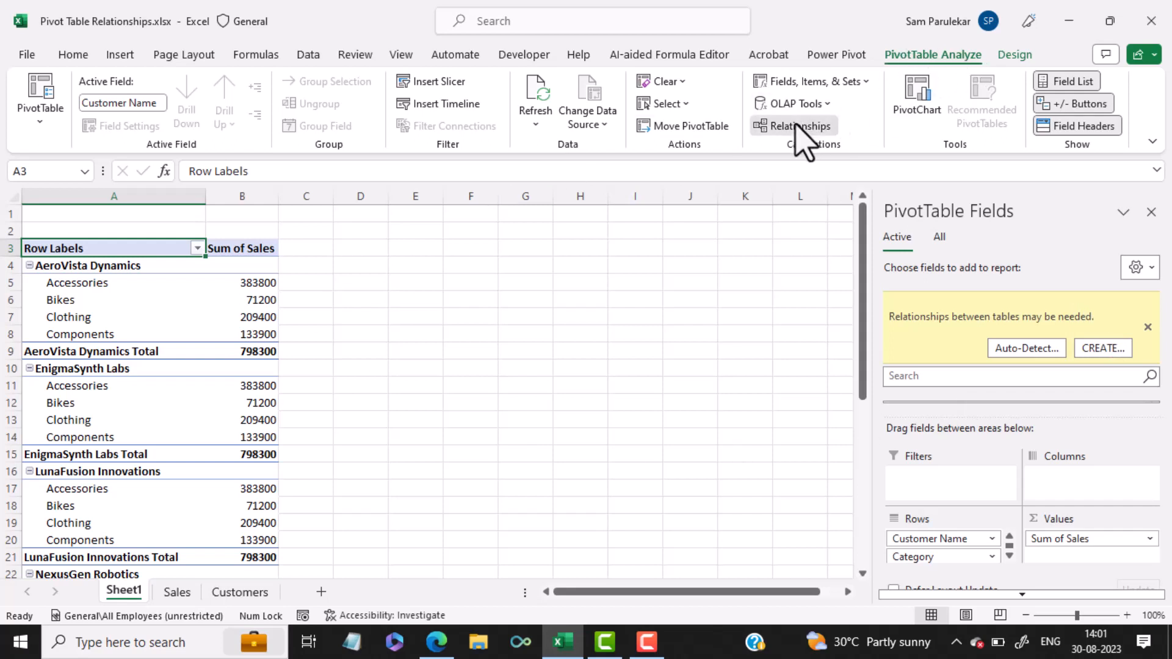
# - Create a relationship linking Sales Customer ID to Customers Customer ID
pyautogui.click(795, 126)
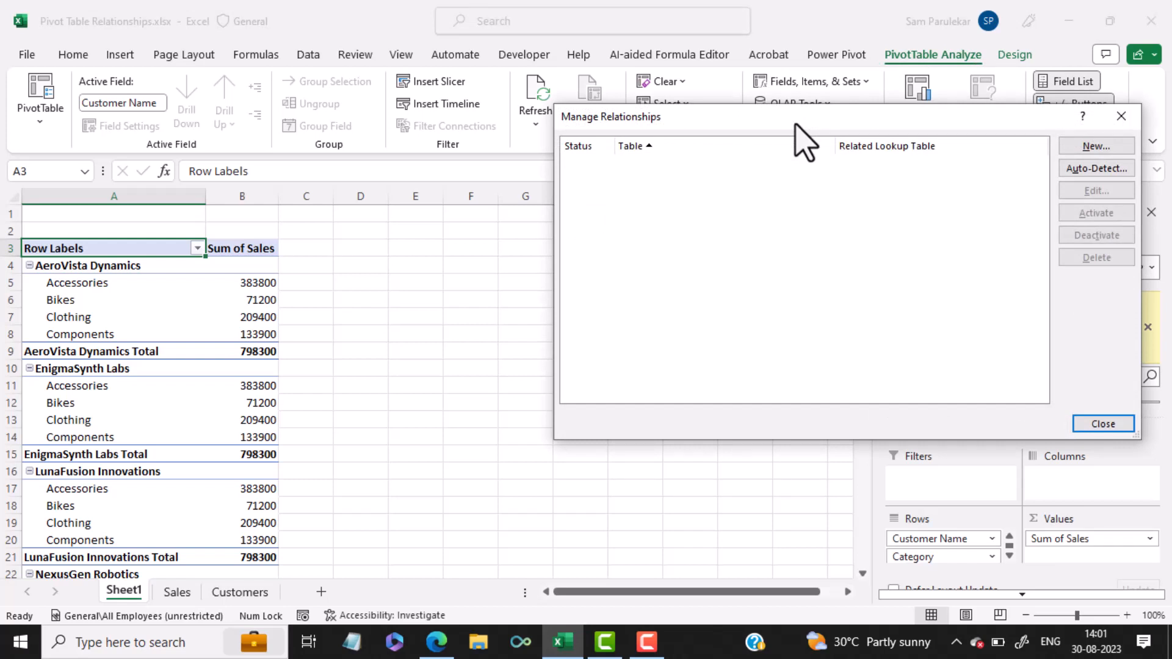
pyautogui.click(1094, 146)
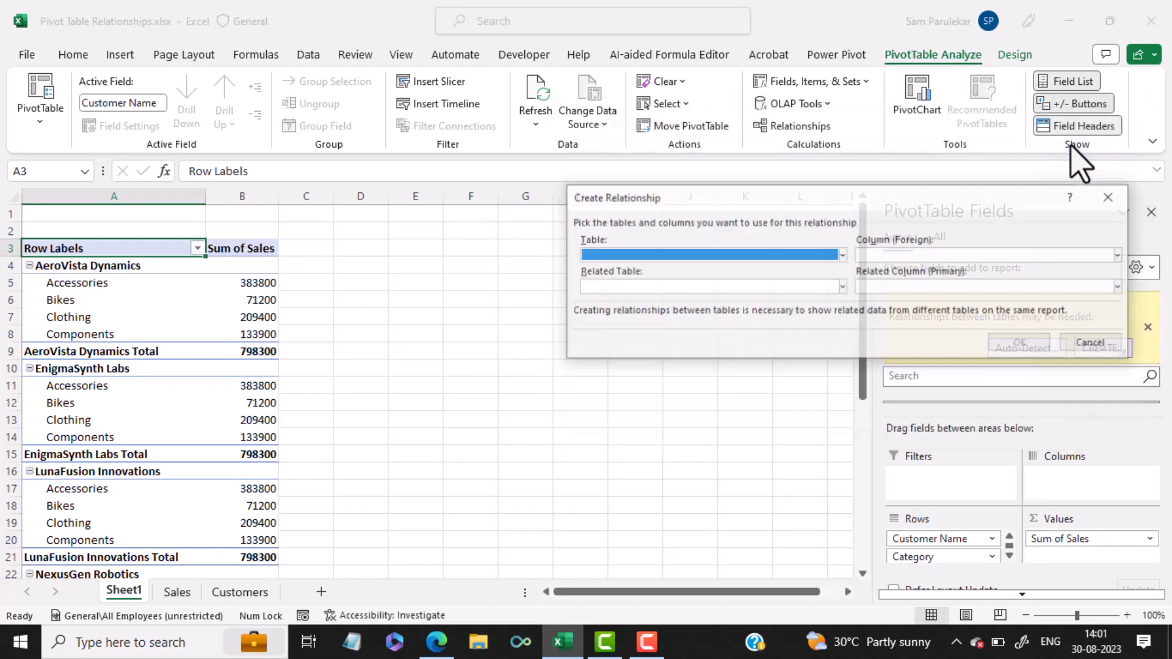
pyautogui.click(842, 254)
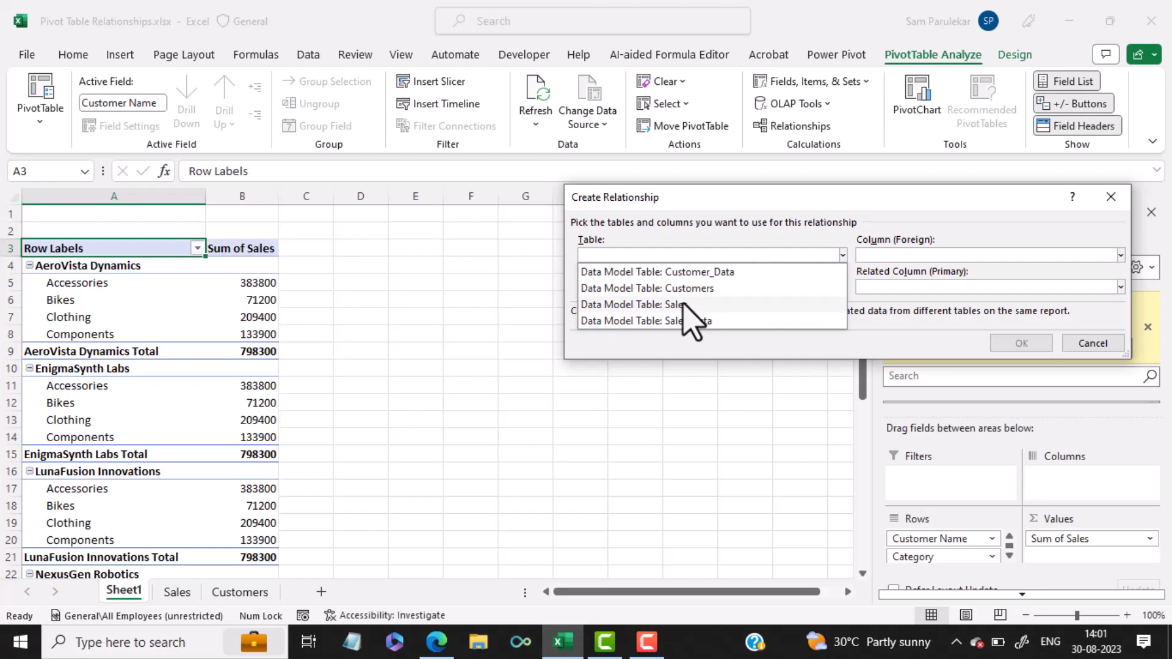
pyautogui.click(635, 304)
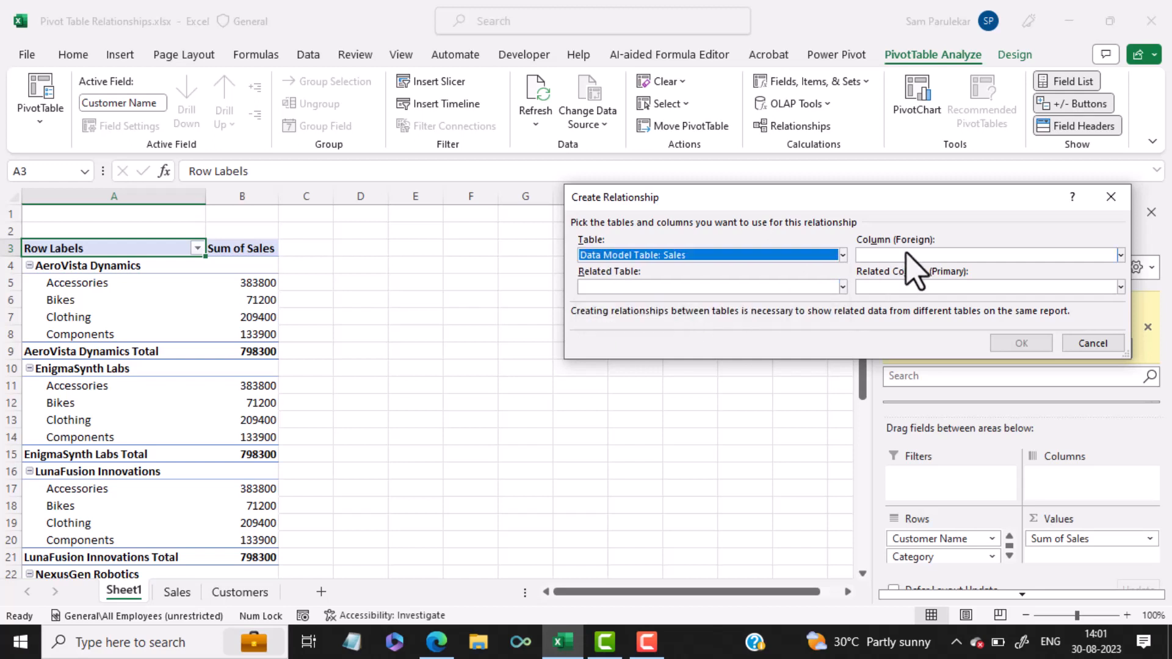
pyautogui.click(986, 255)
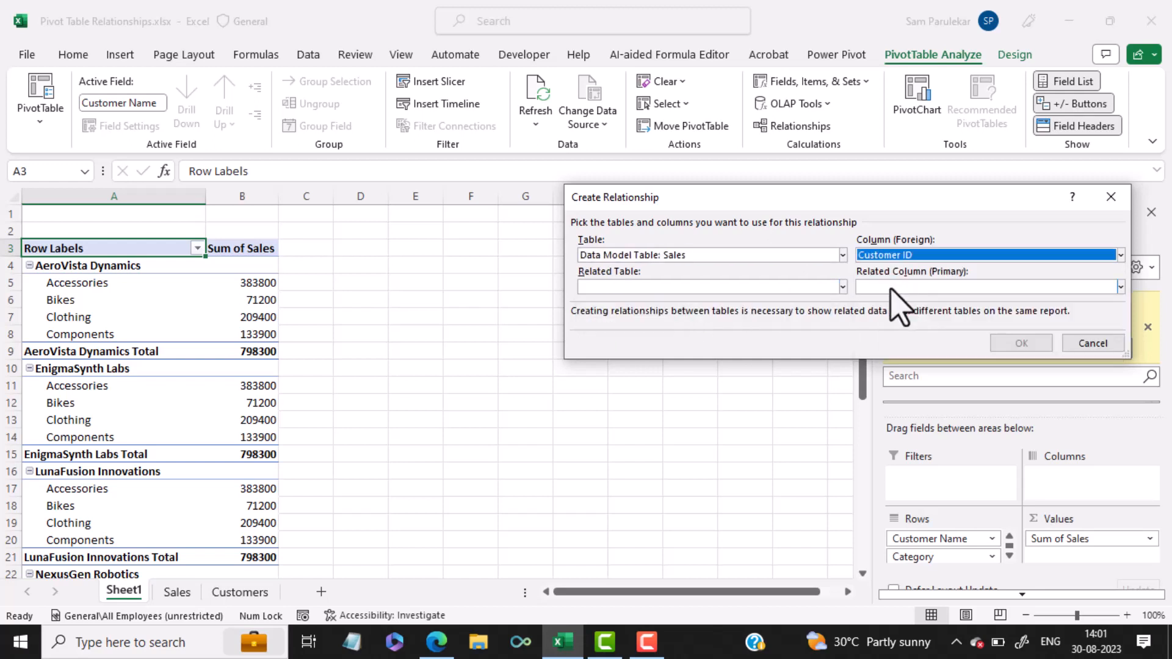
pyautogui.click(841, 287)
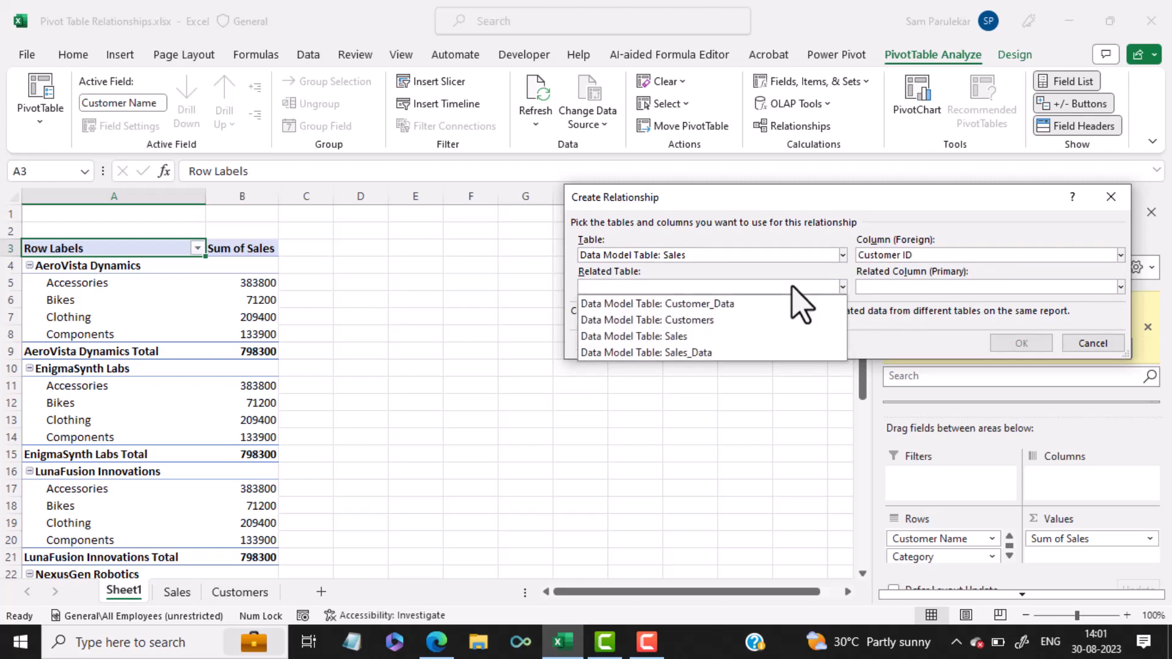
pyautogui.moveTo(755, 343)
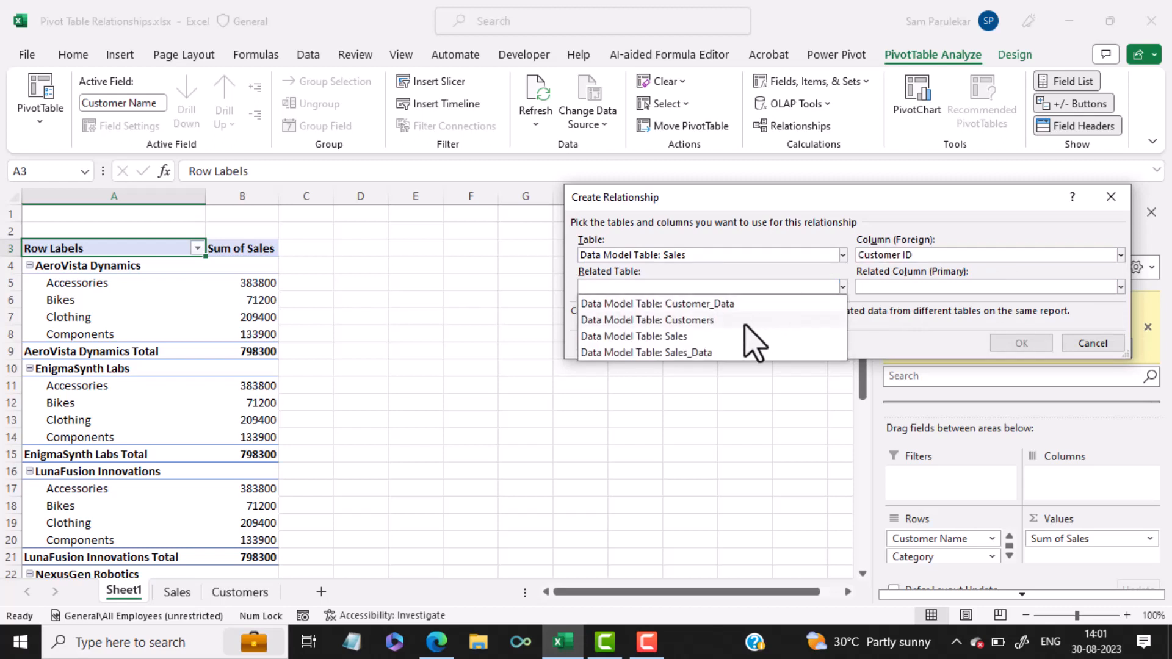
pyautogui.click(645, 319)
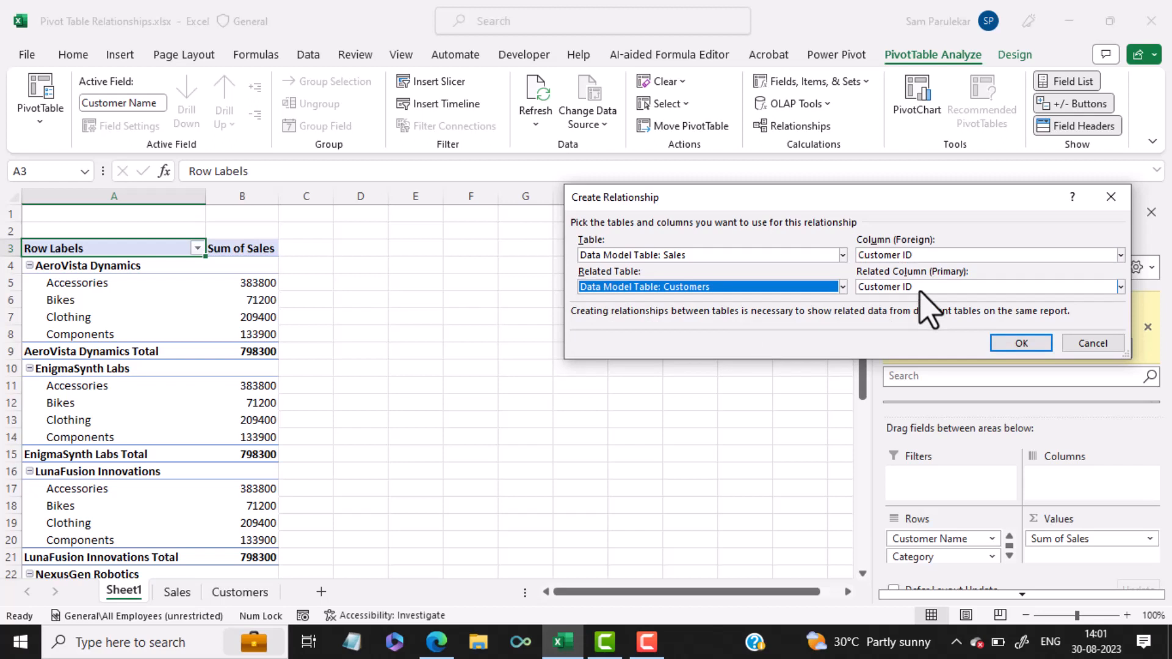
pyautogui.click(1019, 343)
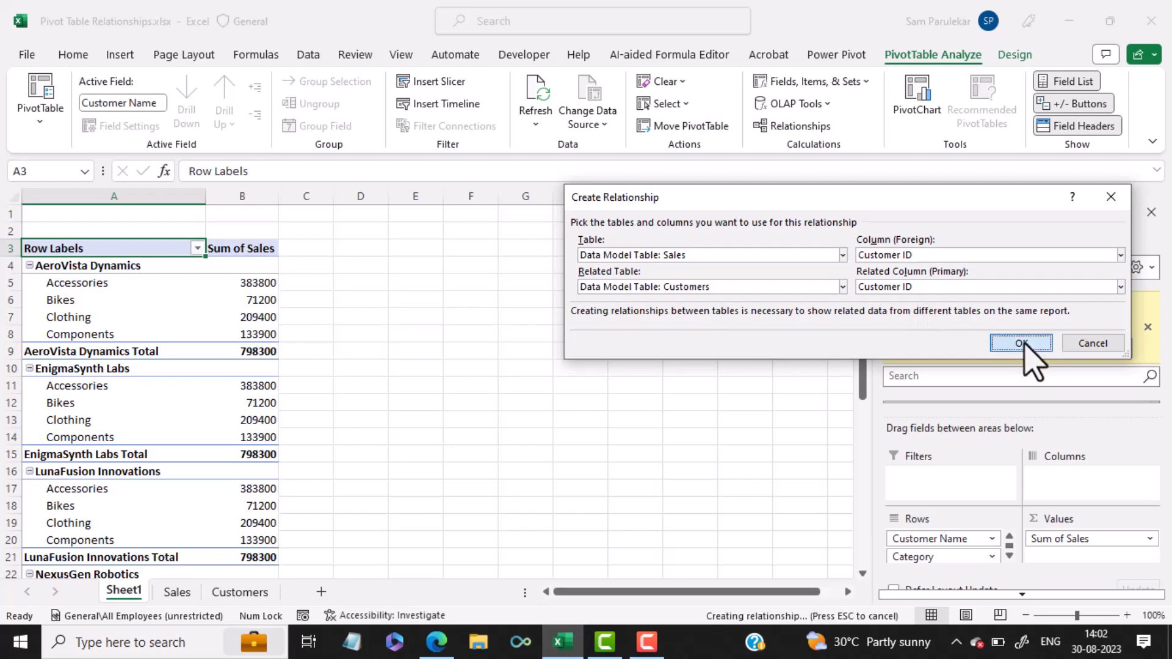
pyautogui.click(1021, 343)
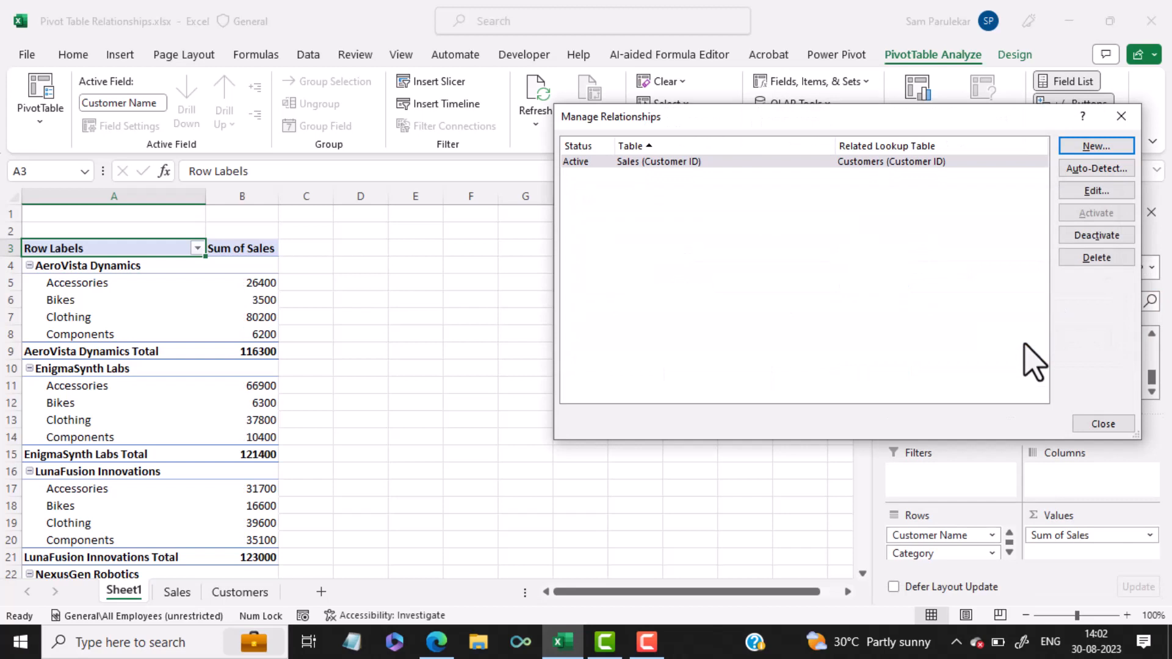
# - Close Manage Relationships and scroll through per-customer totals, e.g. NexusGen Robotics at 111,100
pyautogui.click(1102, 423)
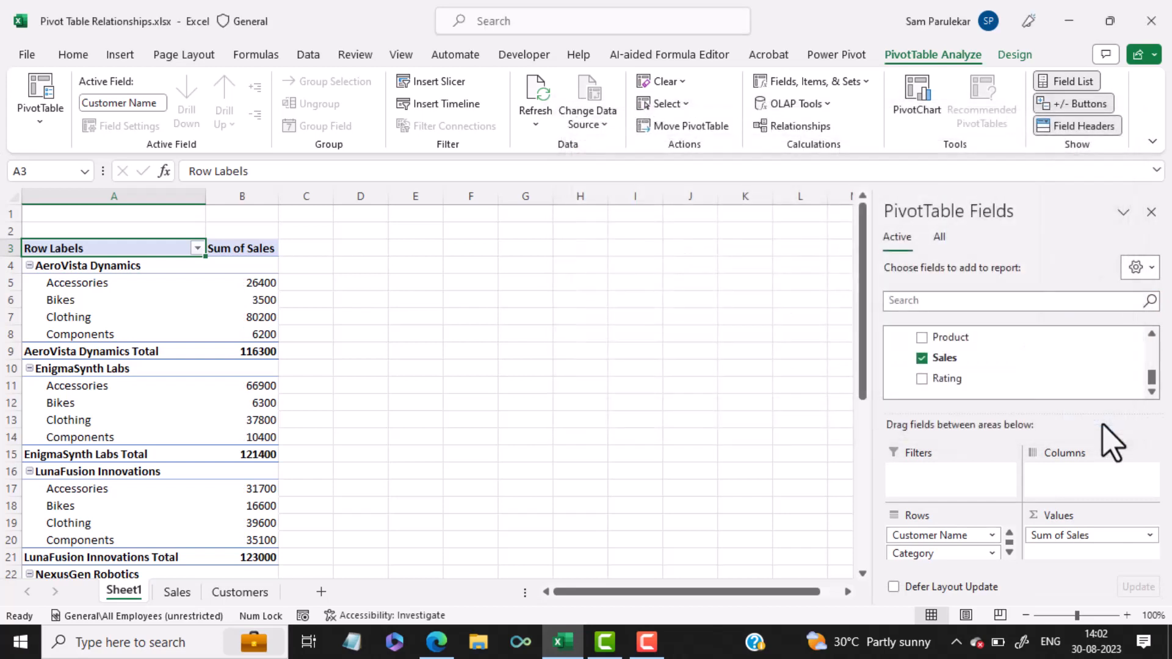
pyautogui.moveTo(213, 490)
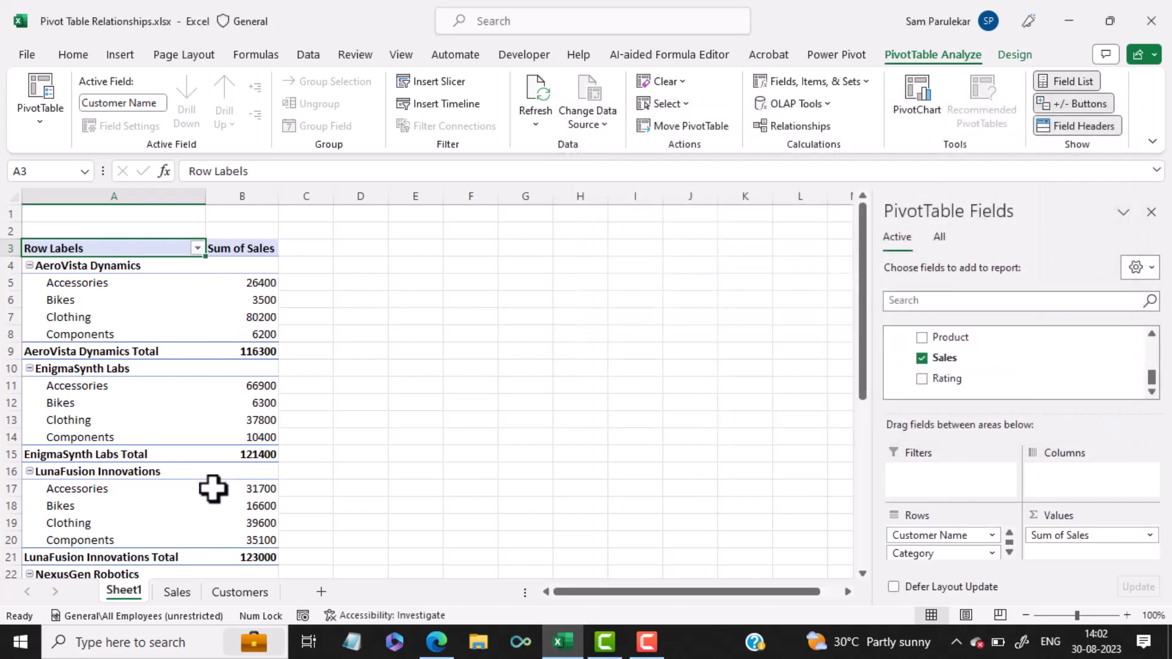
pyautogui.moveTo(233, 476)
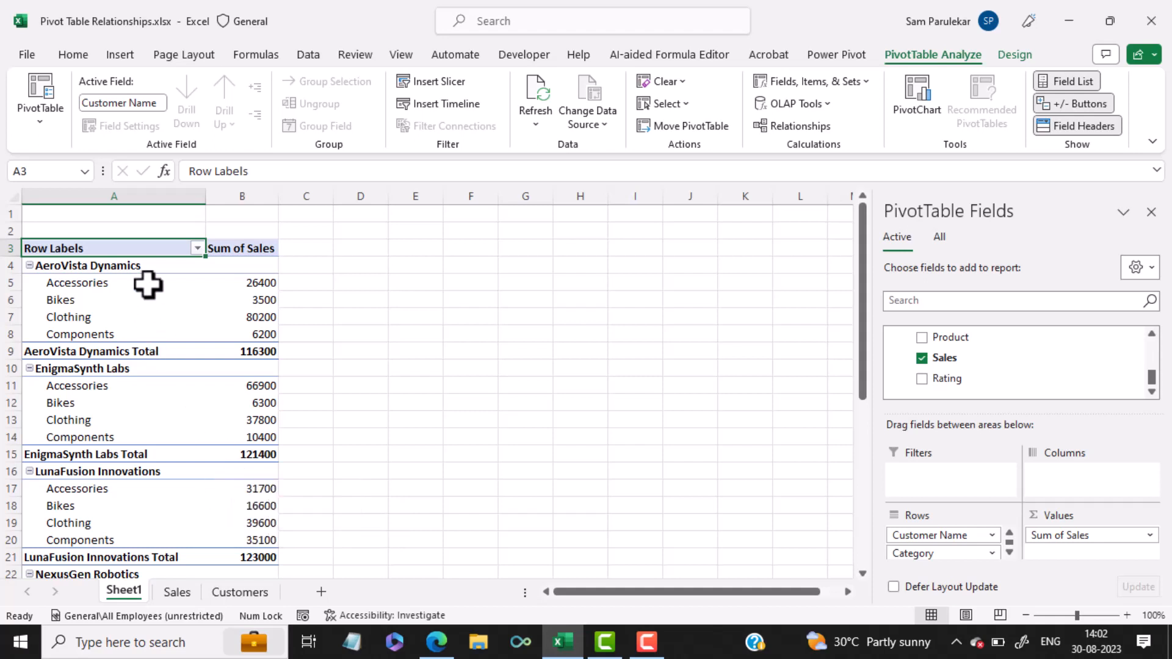
pyautogui.scroll(-3)
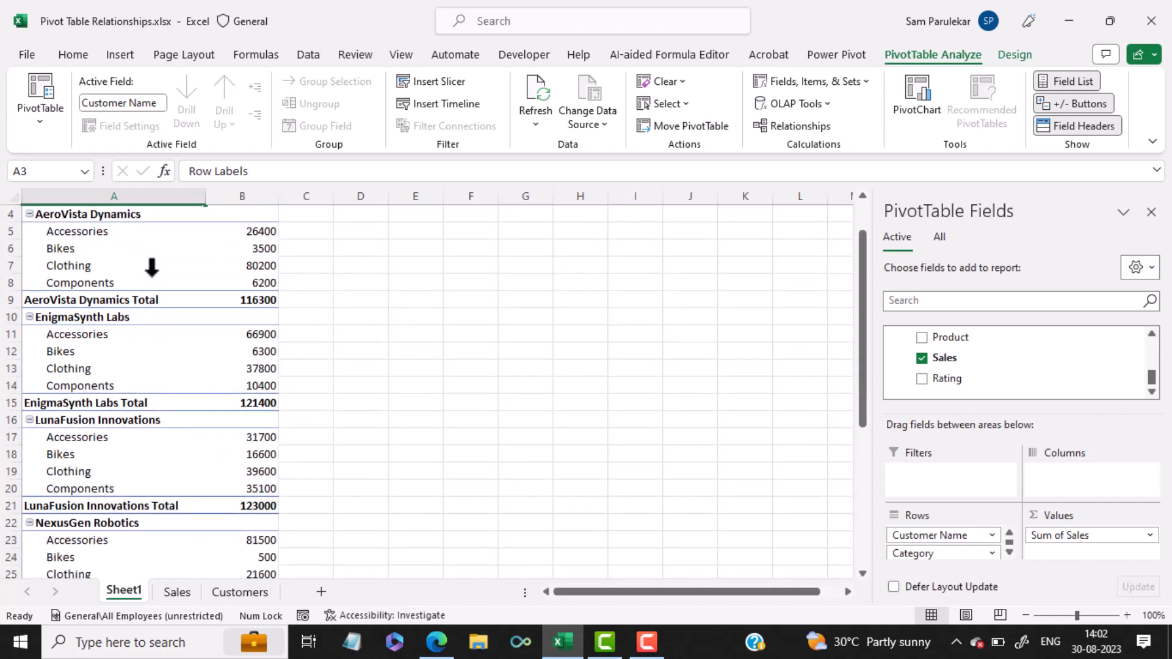
pyautogui.moveTo(262, 386)
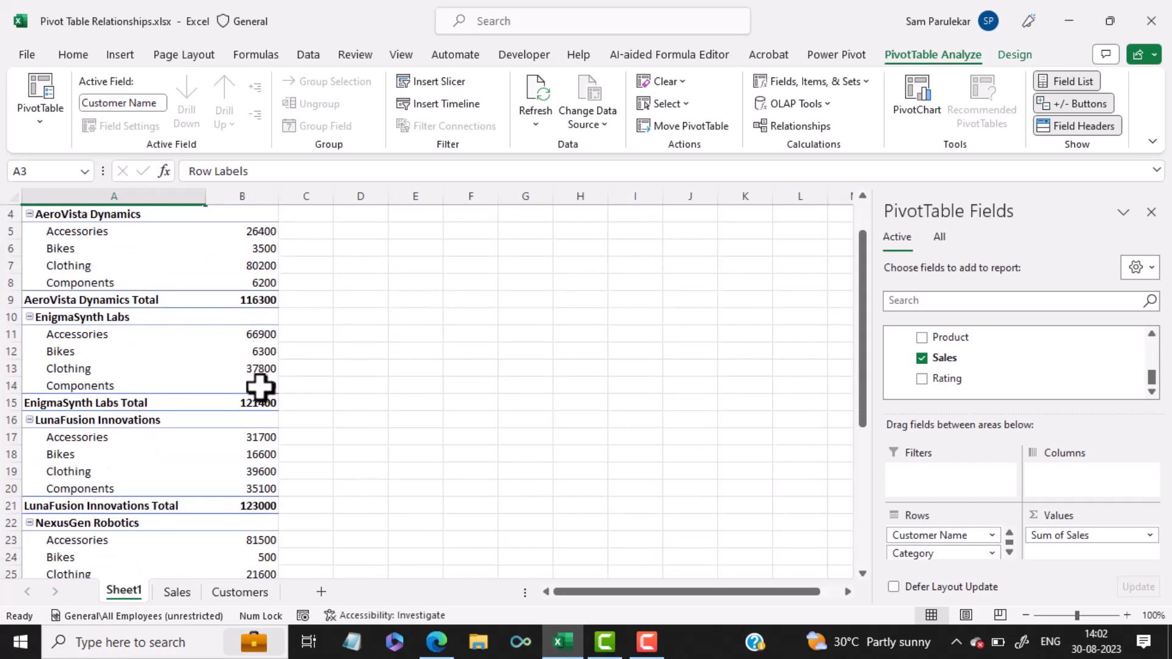
pyautogui.scroll(-3)
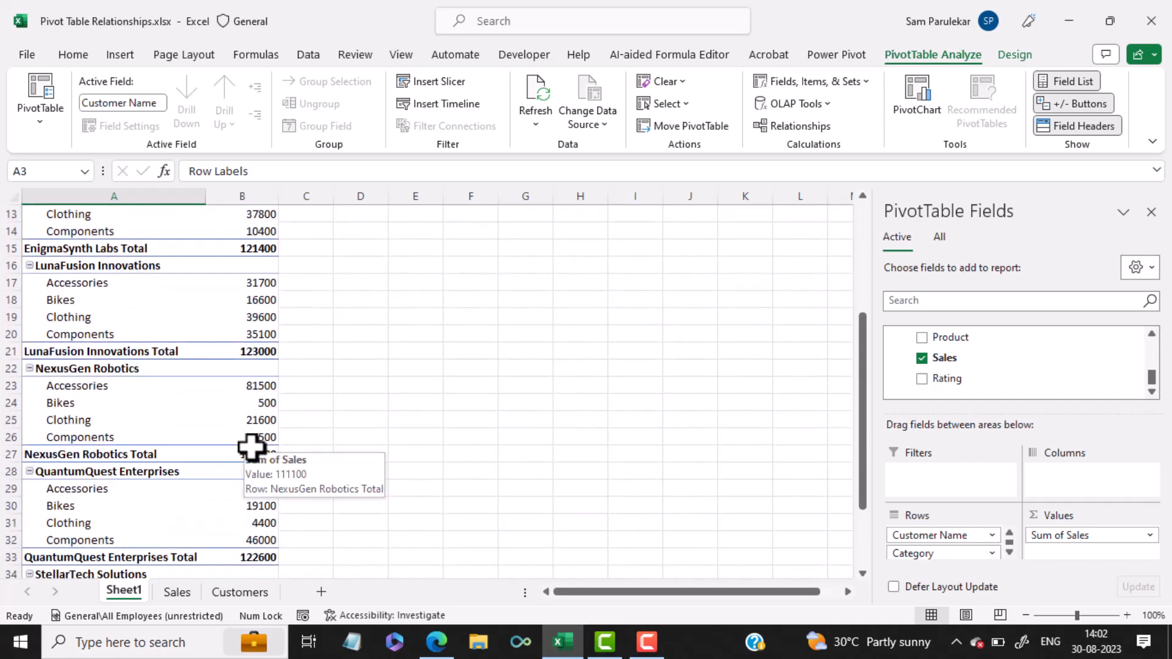